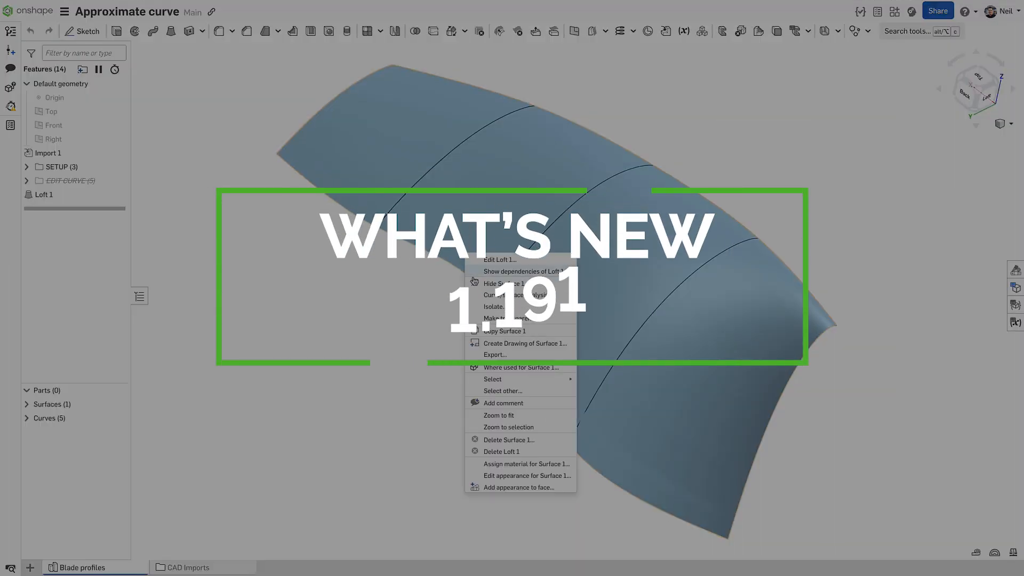
# Show Loft 1's control point grid and unsuppress the five Edit curve features
pyautogui.click(514, 294)
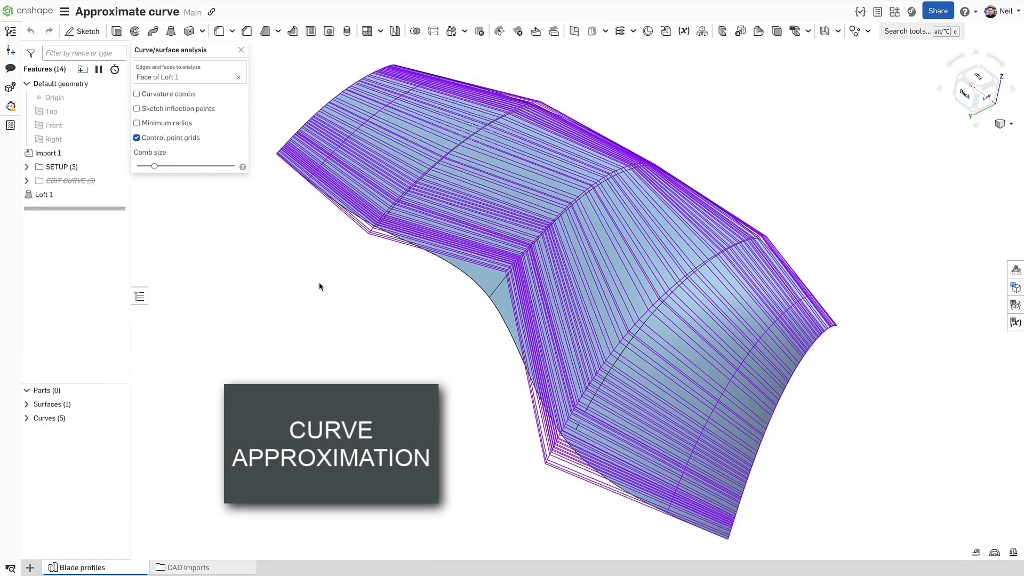
pyautogui.rightClick(69, 180)
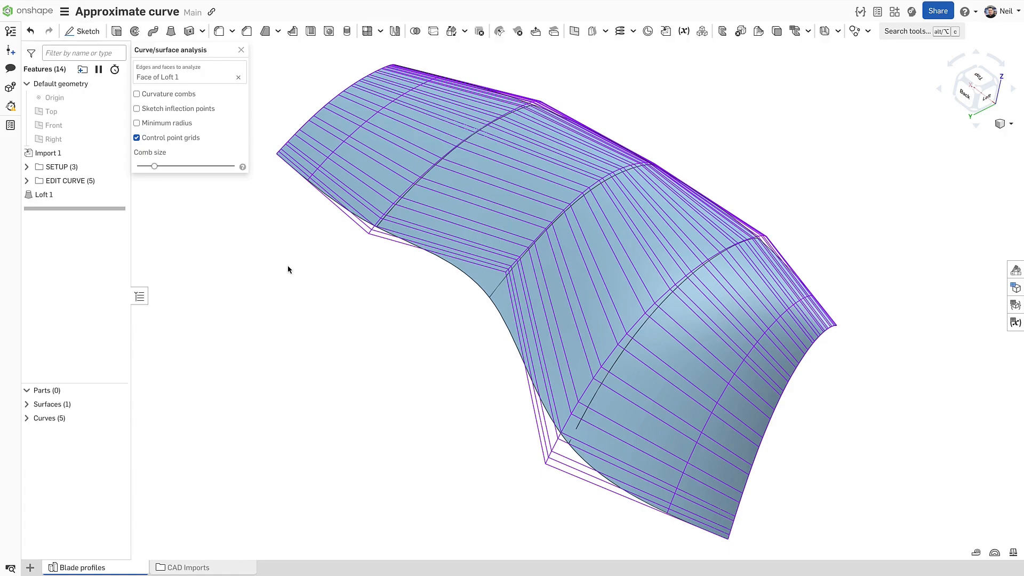
pyautogui.click(26, 180)
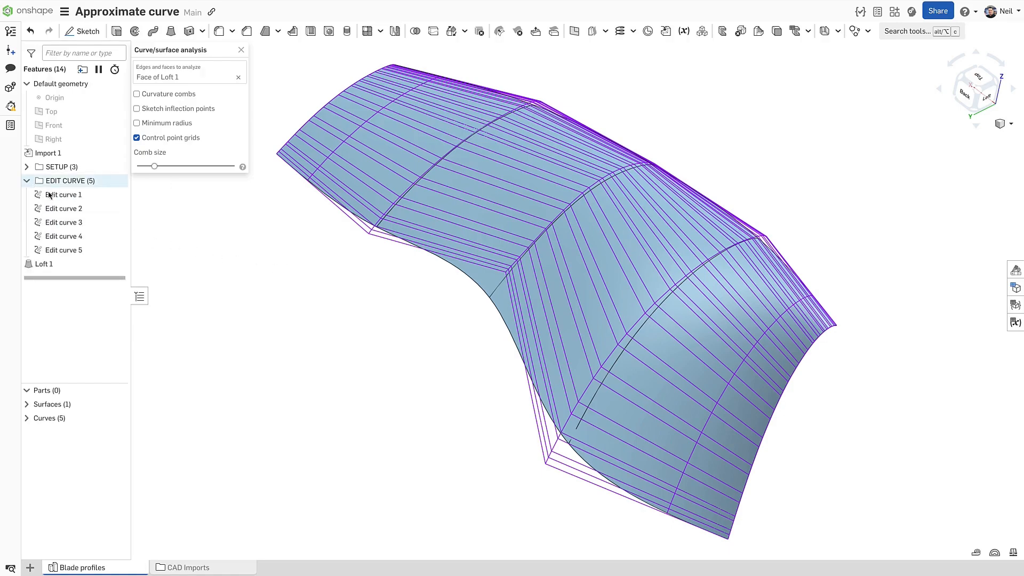
# Toggle approximation off and back on in Edit curve 1 to compare the results
pyautogui.doubleClick(63, 194)
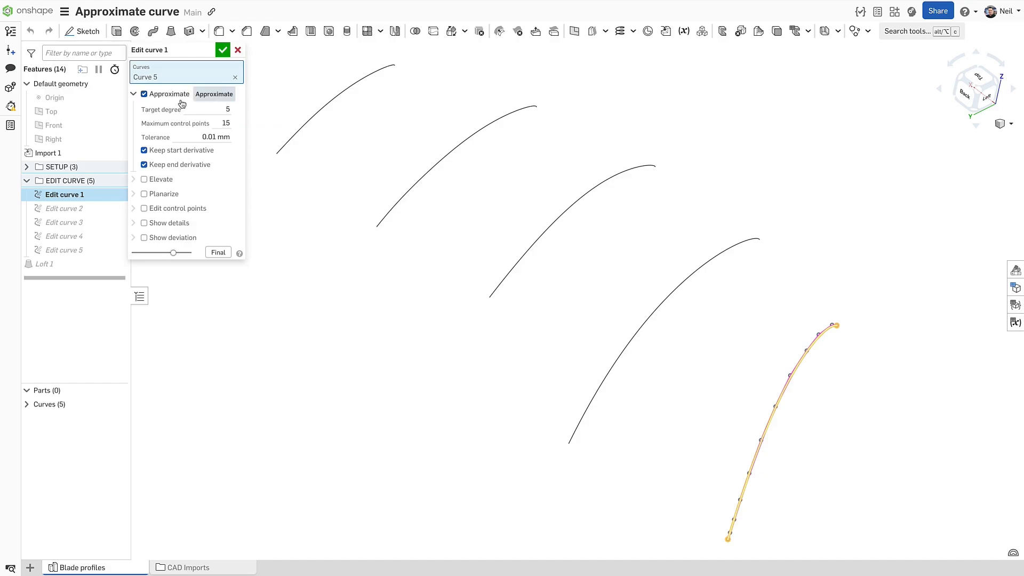
pyautogui.click(143, 94)
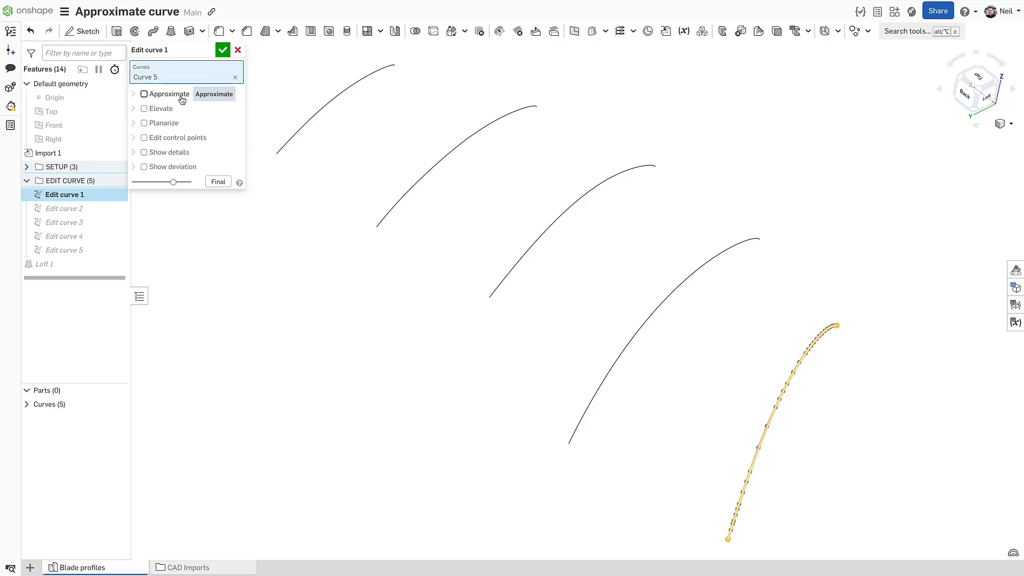
pyautogui.click(144, 94)
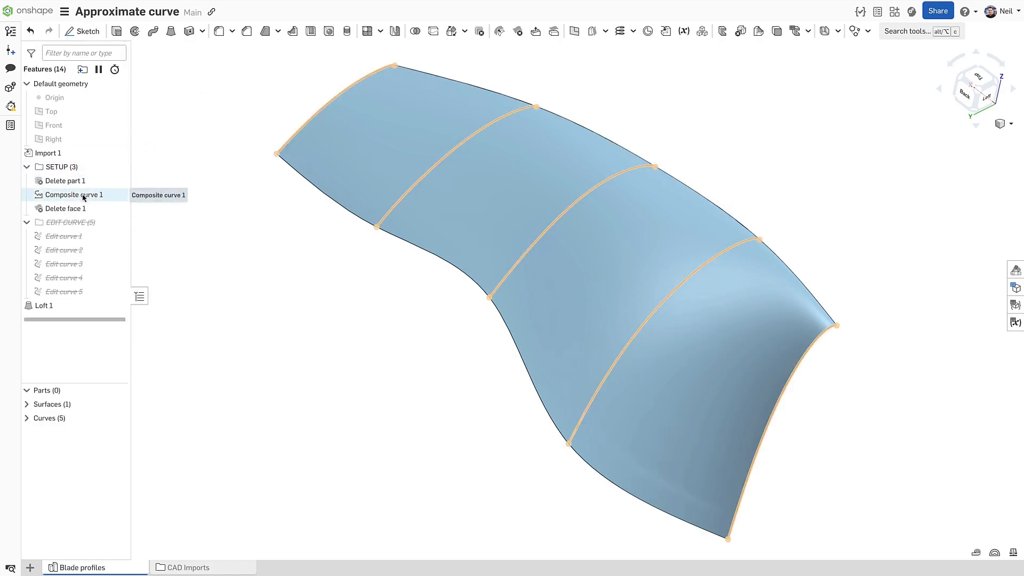
# Approximate Composite curve 1, keeping start/end derivatives and showing the deviation
pyautogui.doubleClick(75, 194)
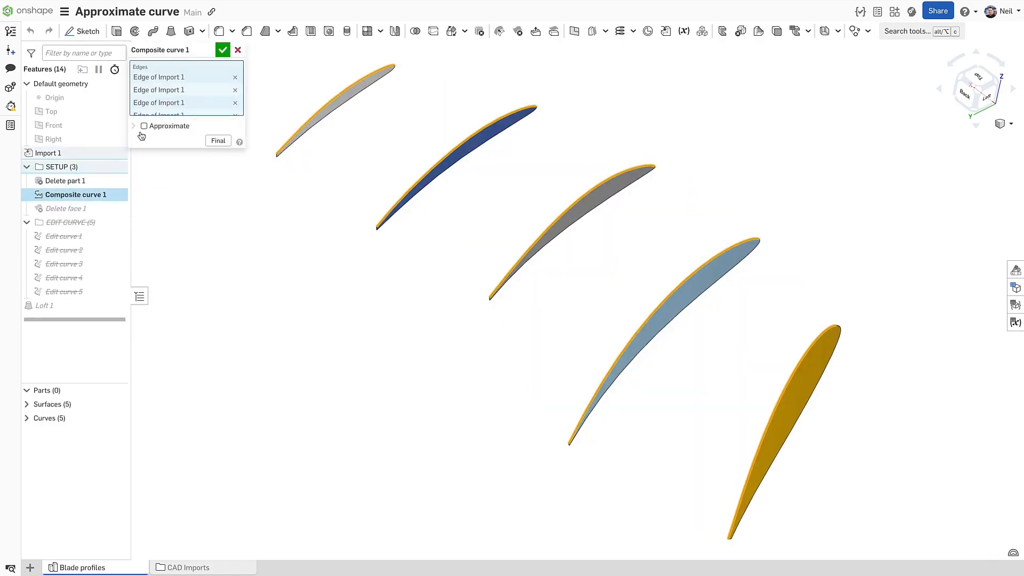
pyautogui.click(143, 125)
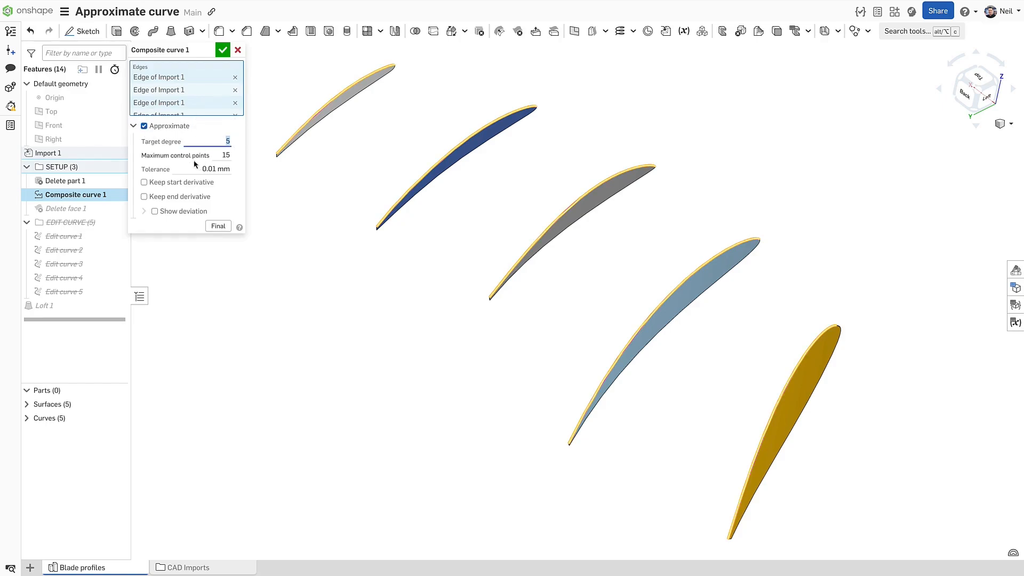
pyautogui.click(143, 197)
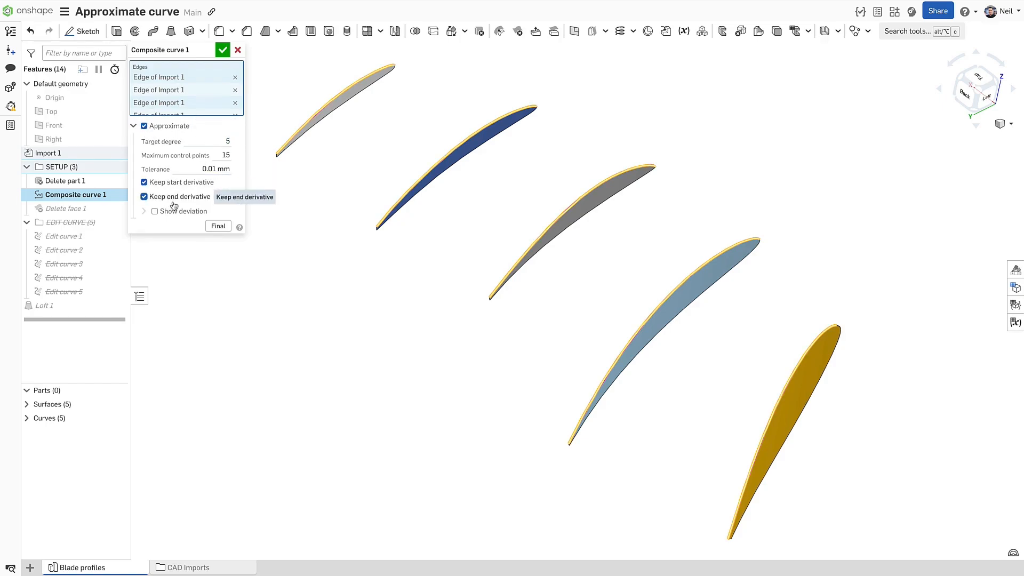
pyautogui.click(155, 211)
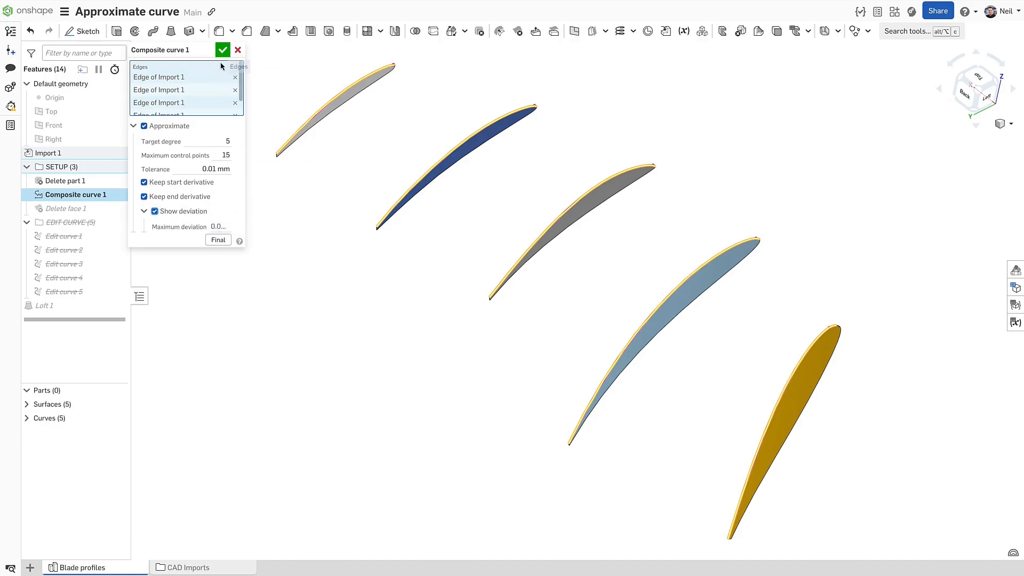
pyautogui.click(221, 50)
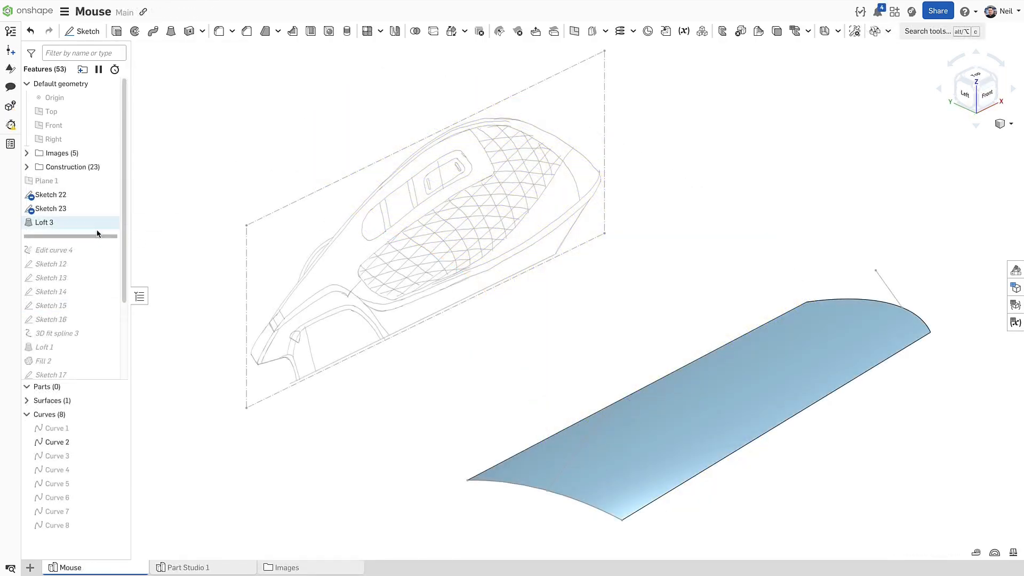
# Give Loft 3 tangent-direction start and end conditions along Sketch 23, end magnitude 3
pyautogui.doubleClick(45, 222)
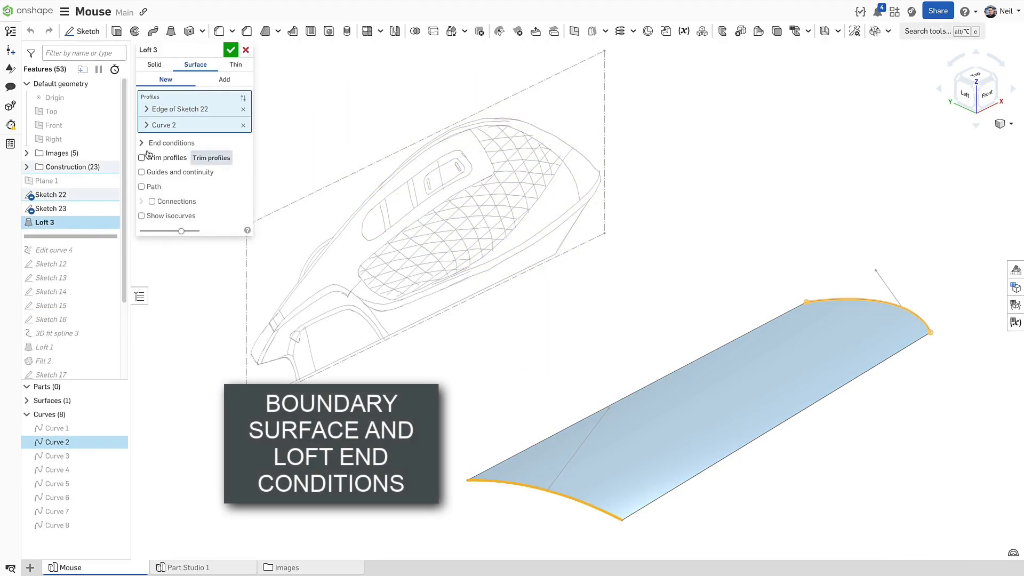
pyautogui.click(172, 143)
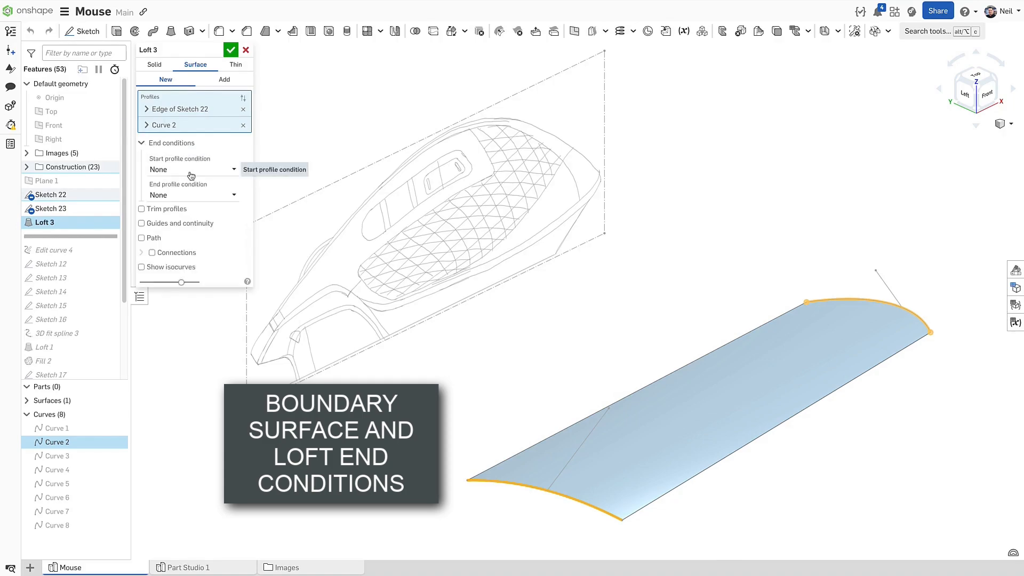
pyautogui.click(192, 169)
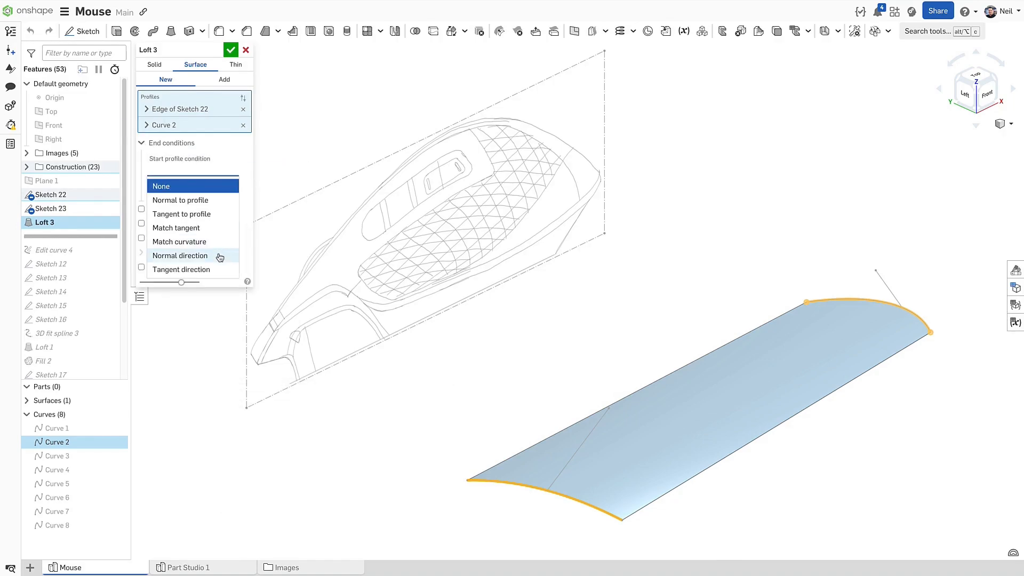
pyautogui.click(181, 268)
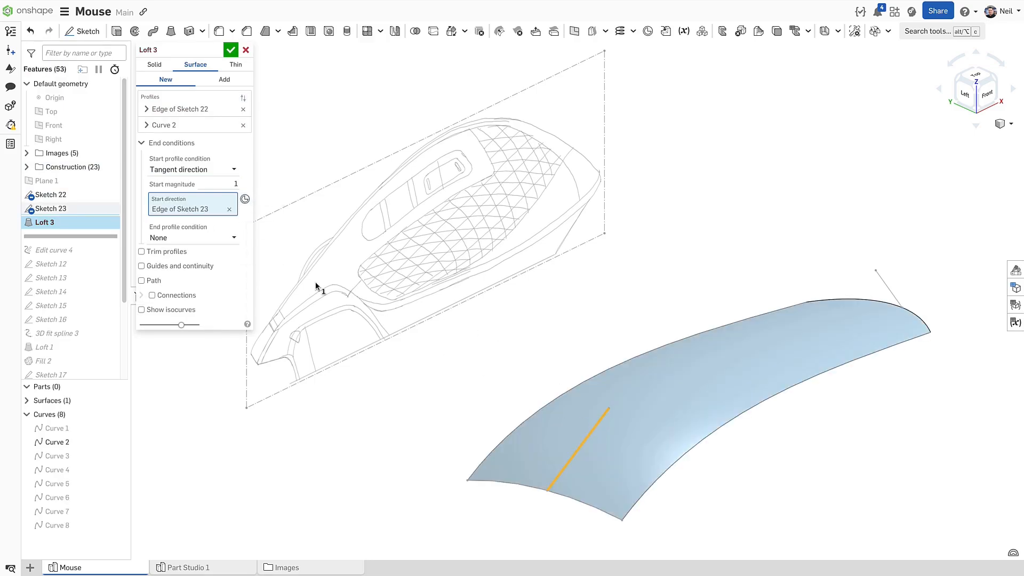
pyautogui.click(192, 237)
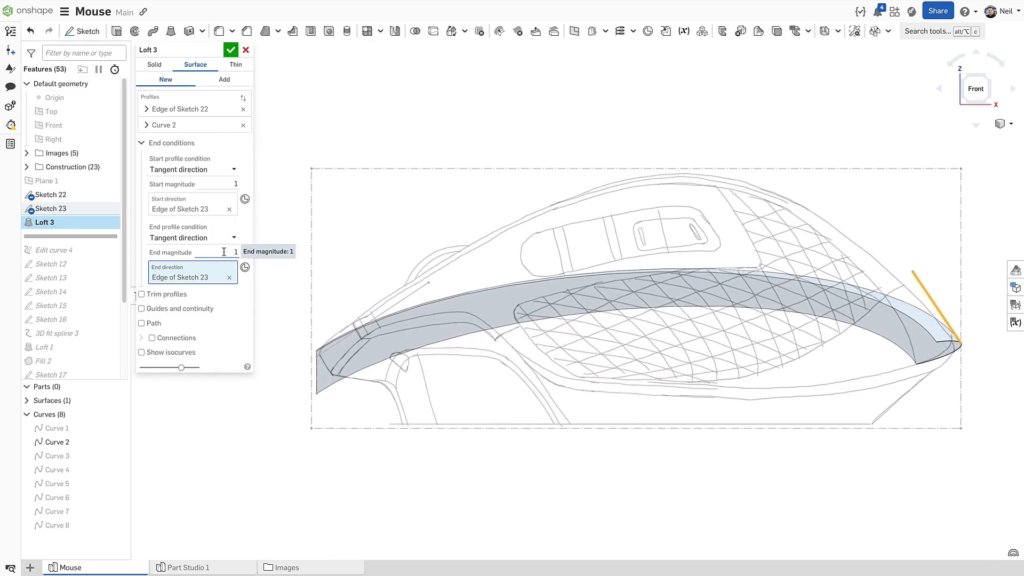
pyautogui.write('3')
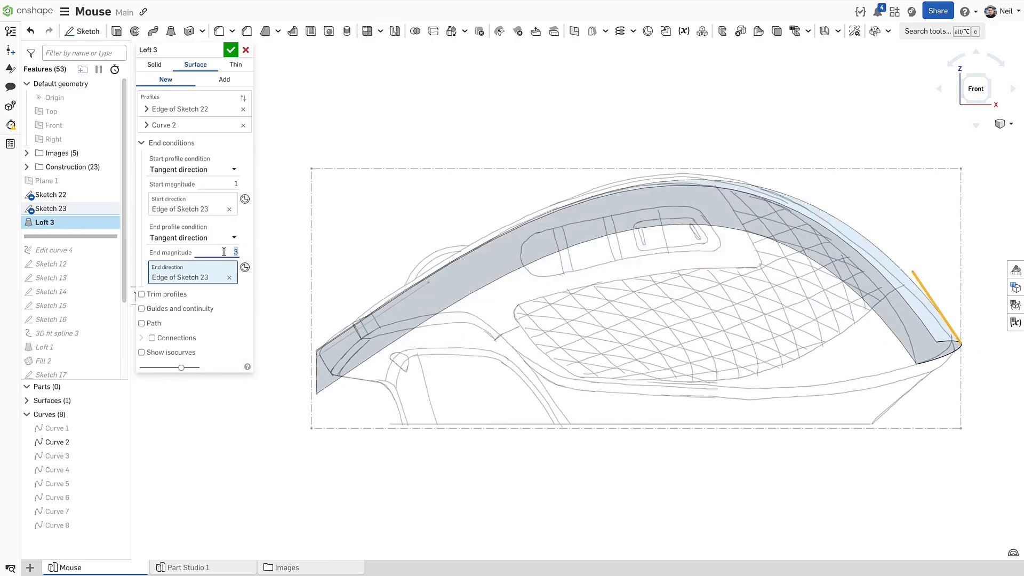
pyautogui.click(230, 50)
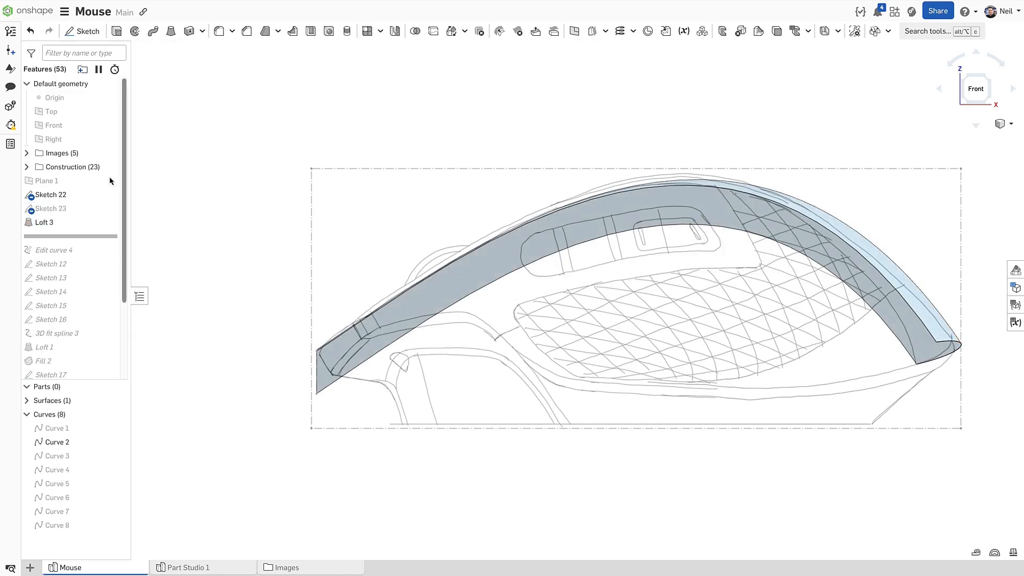
# Review the direction sketch Sketch 23 and close it
pyautogui.doubleClick(50, 209)
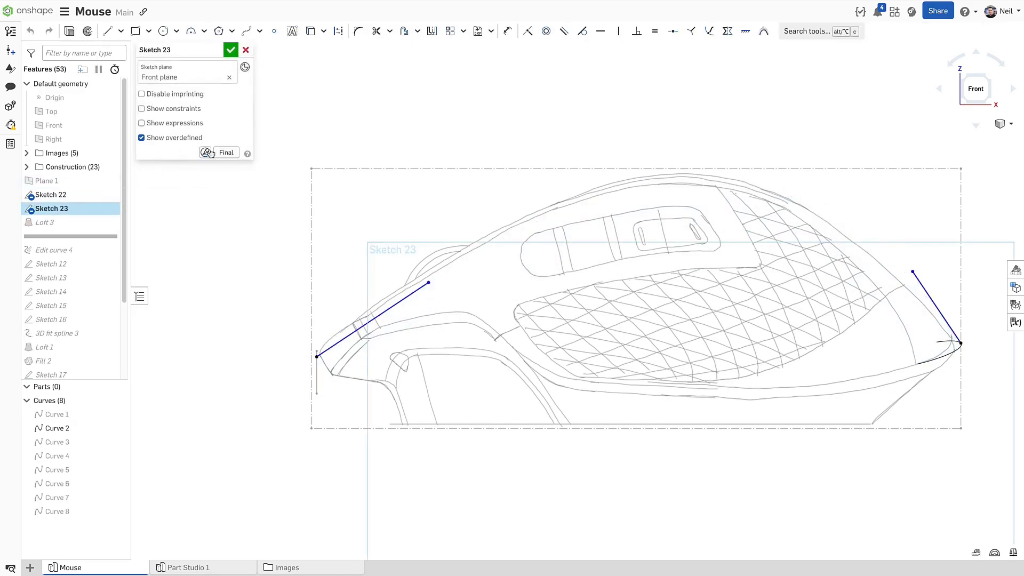
pyautogui.click(227, 152)
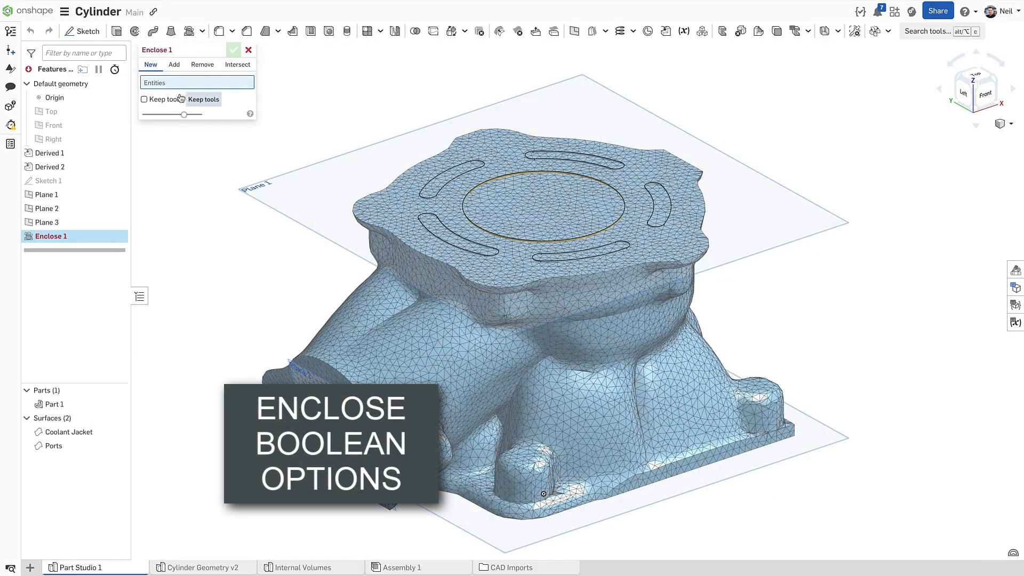
# Enclose the Ports surface with Planes 1–3, removing the volume from Part 1
pyautogui.click(53, 445)
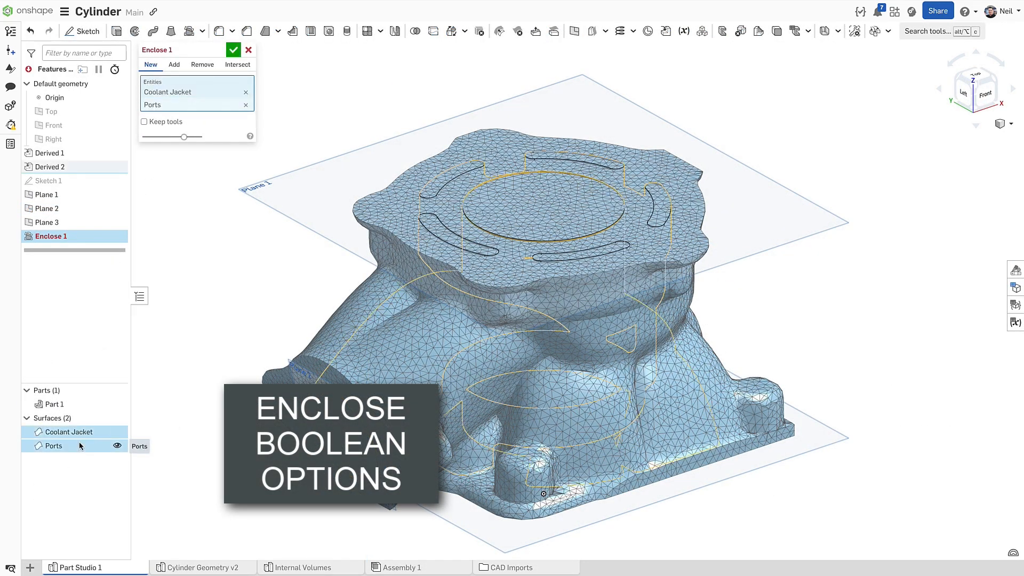
pyautogui.click(46, 222)
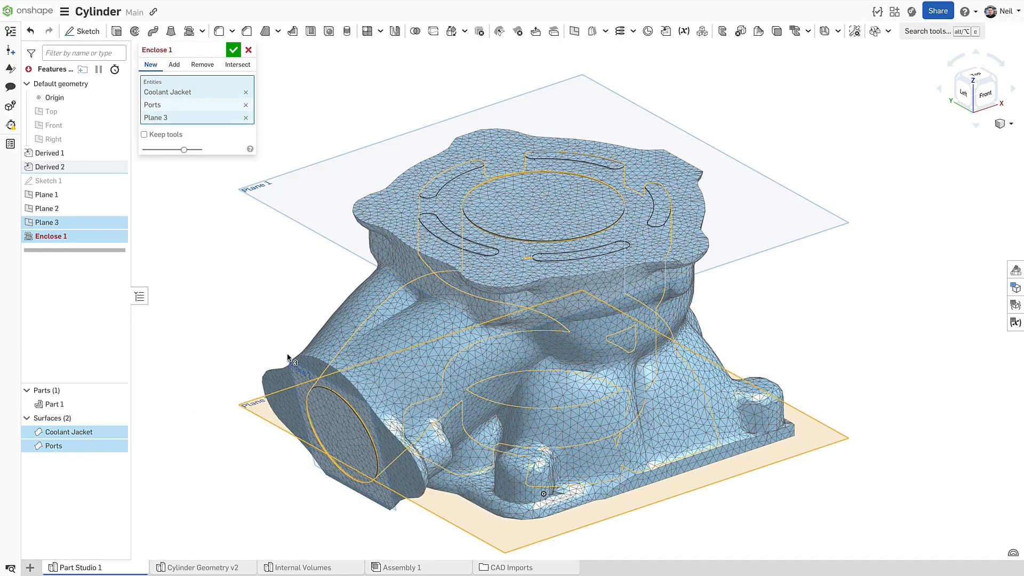
pyautogui.click(46, 195)
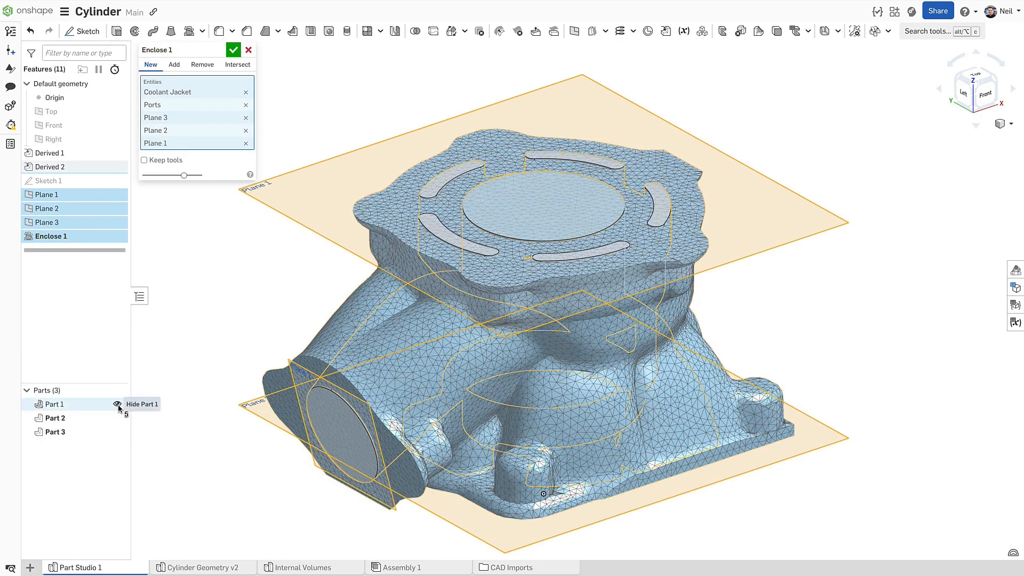
pyautogui.moveTo(201, 291)
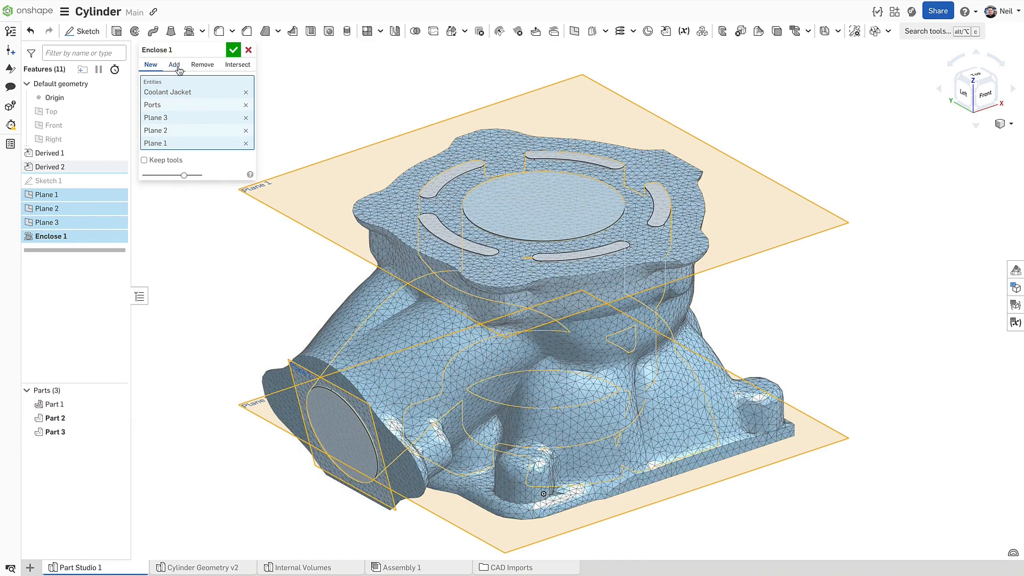
pyautogui.click(203, 64)
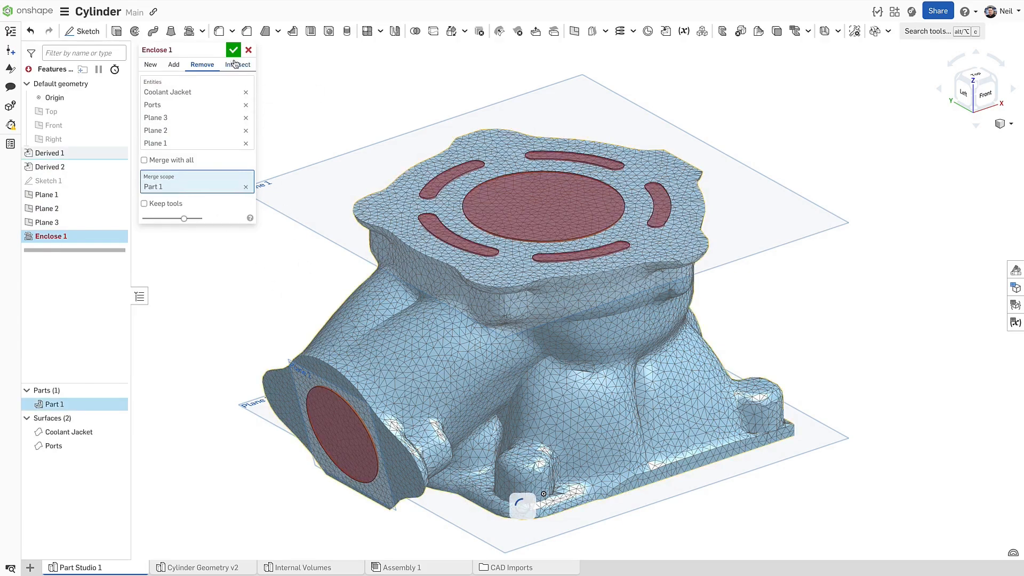
pyautogui.click(233, 50)
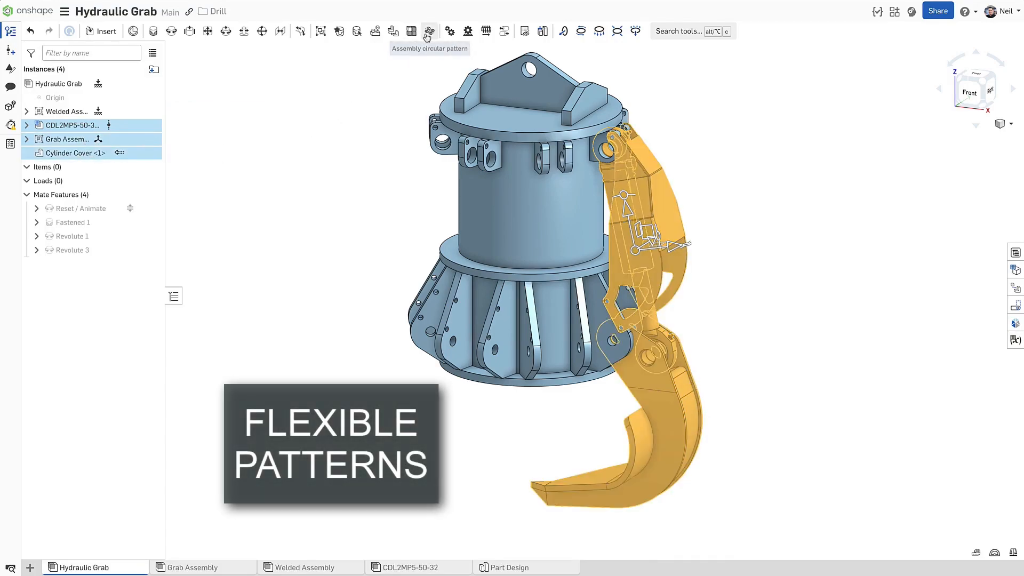
# Circularly pattern the grab arm components seven times around the top tube
pyautogui.click(428, 31)
pyautogui.write('3')
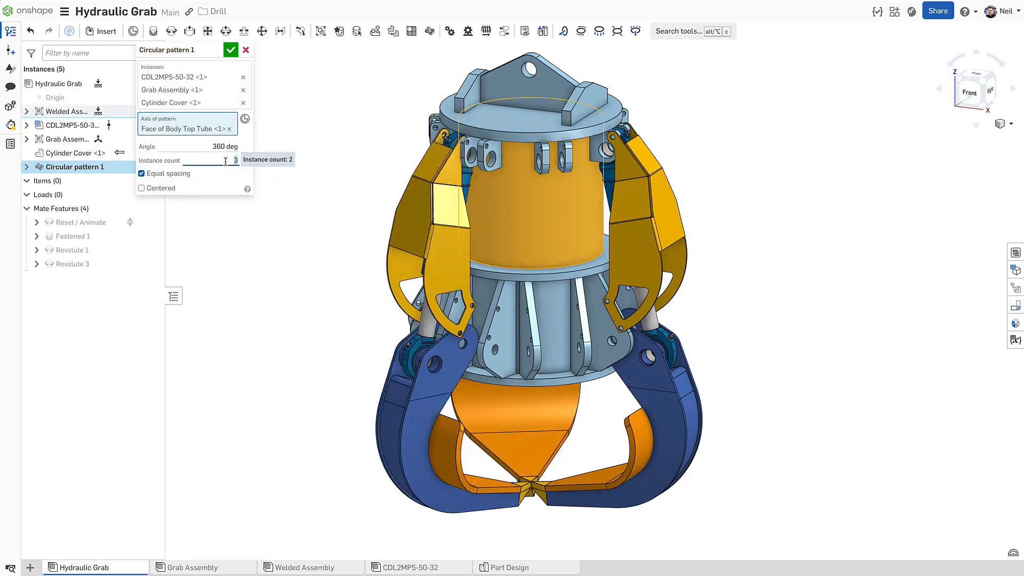
pyautogui.write('7')
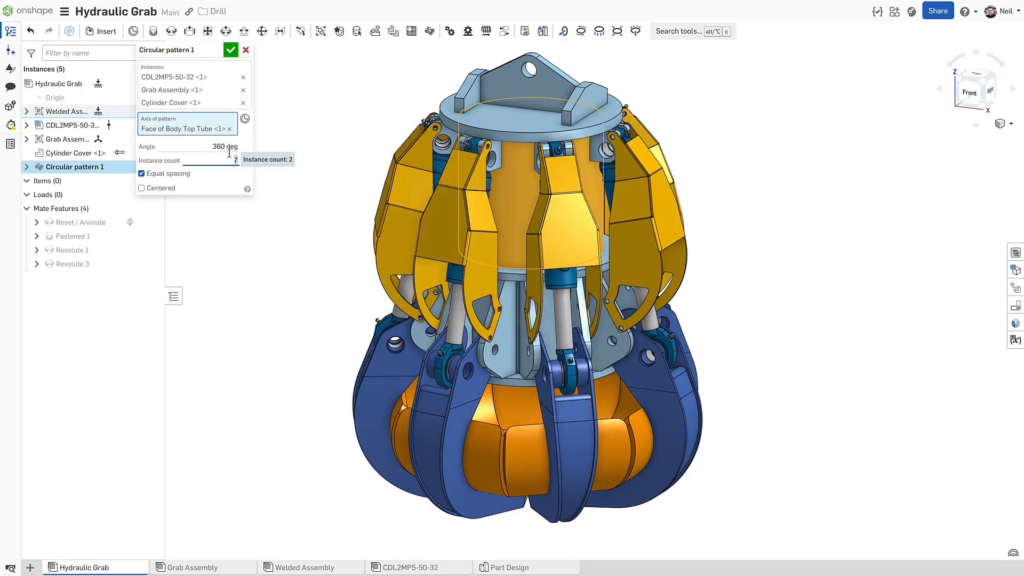
pyautogui.click(230, 49)
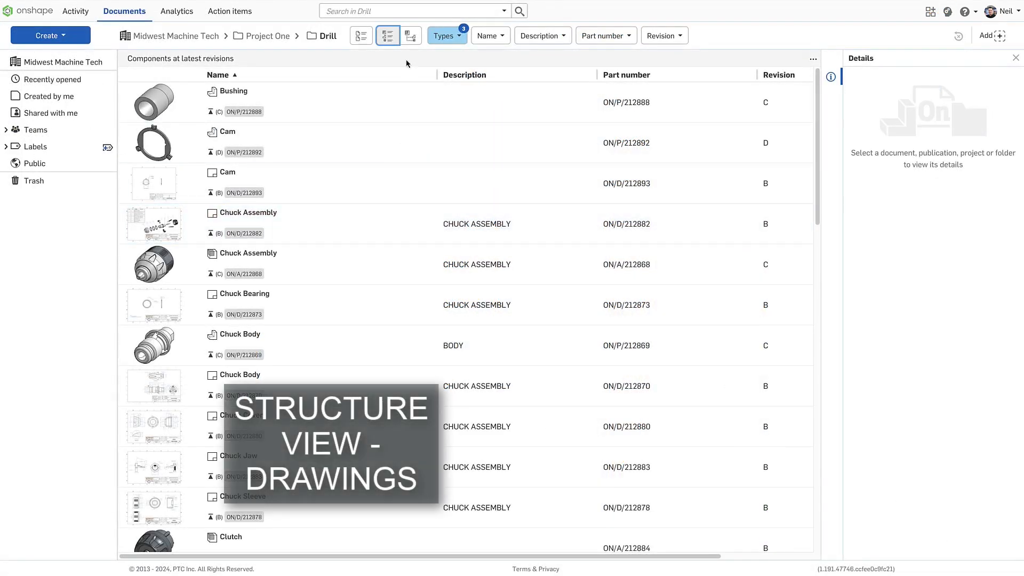
# Expand Drivetrain, Clutch and Chuck Assembly in the As built structure, showing Chuck's drawings
pyautogui.click(411, 35)
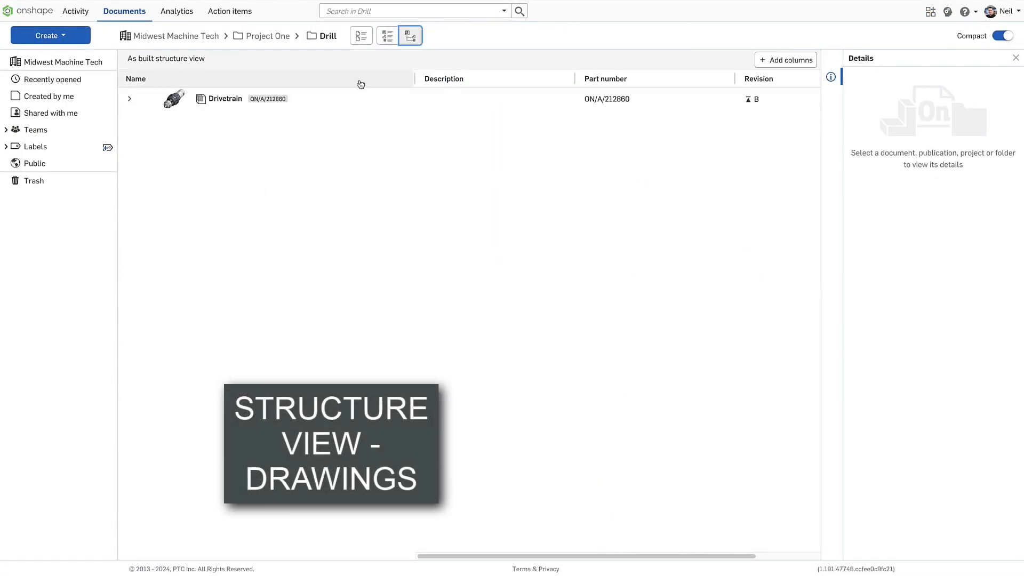
pyautogui.click(129, 99)
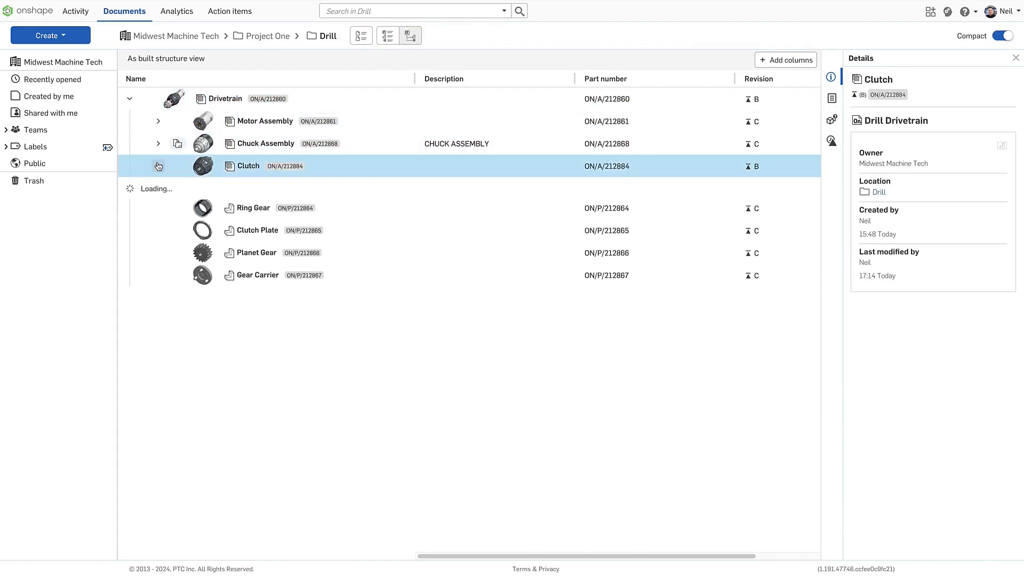
pyautogui.click(157, 166)
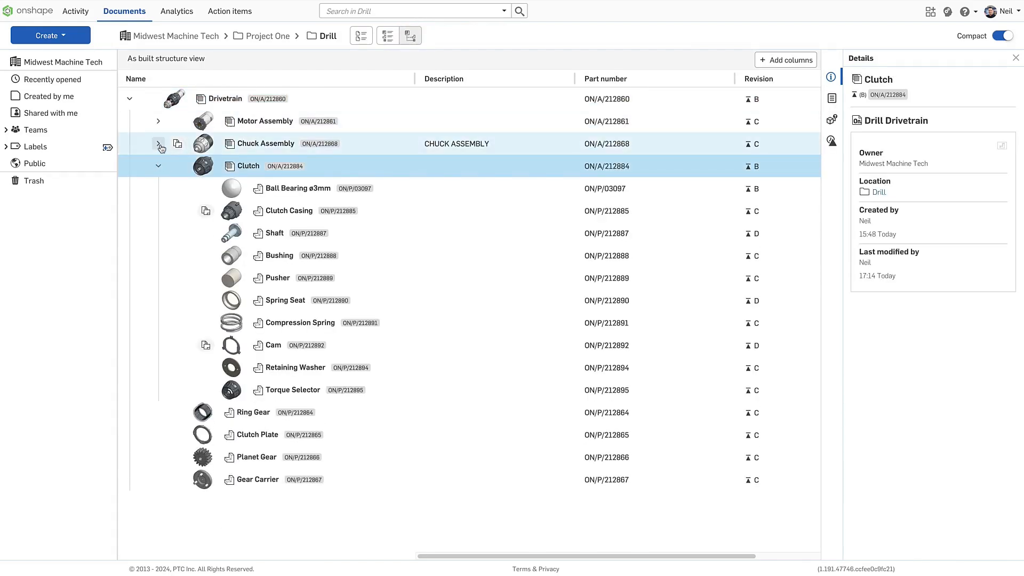
pyautogui.click(157, 143)
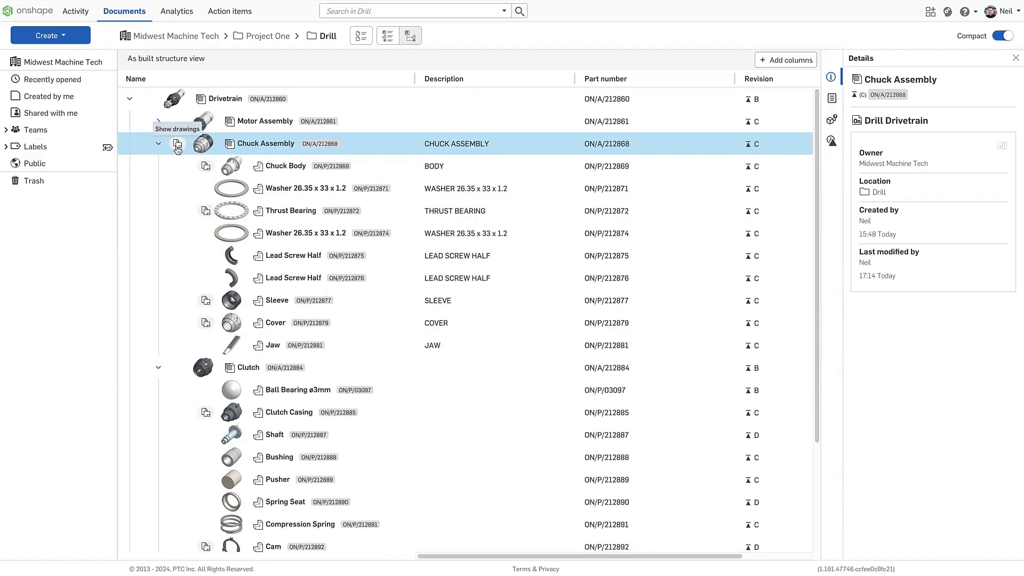
pyautogui.click(177, 146)
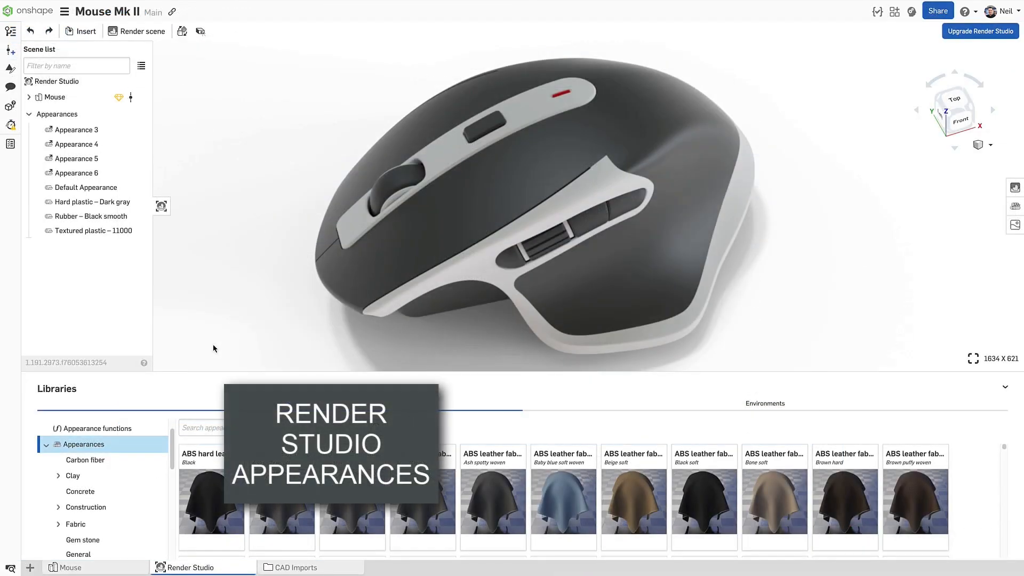
pyautogui.moveTo(183, 417)
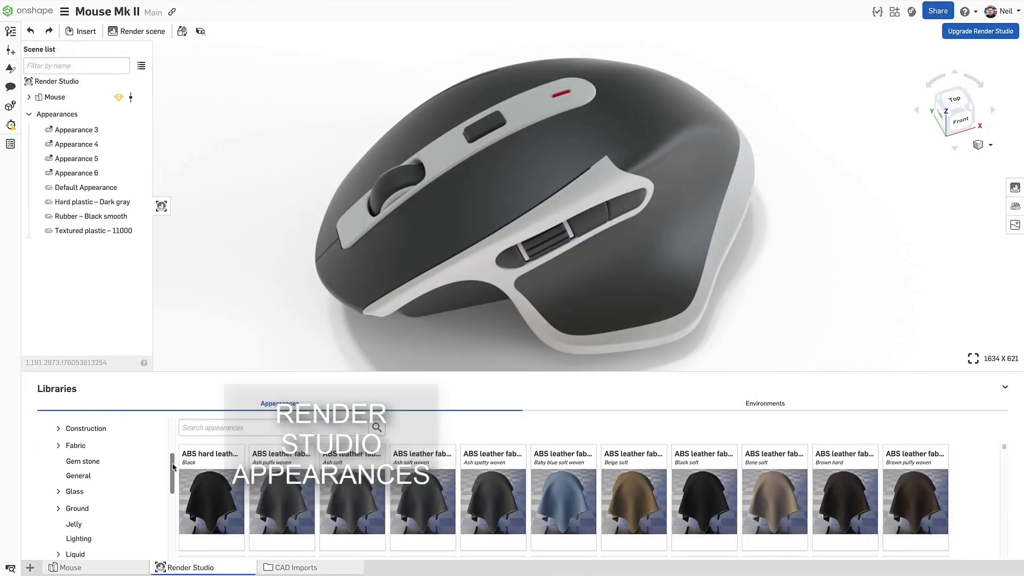
# Favourite the Metal > Aluminum Anodized appearance, then list the Company favorites
pyautogui.scroll(-3)
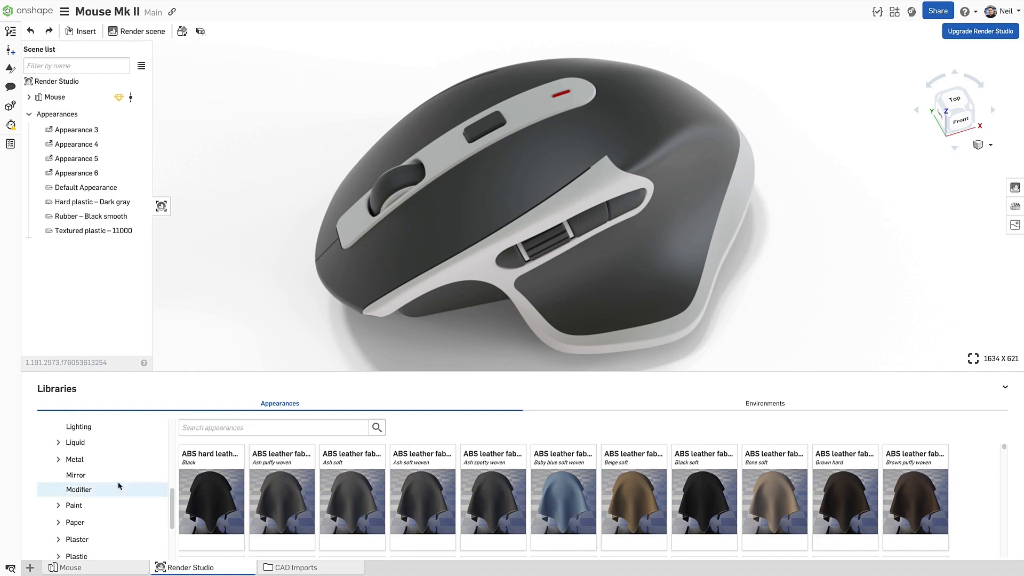
pyautogui.click(73, 459)
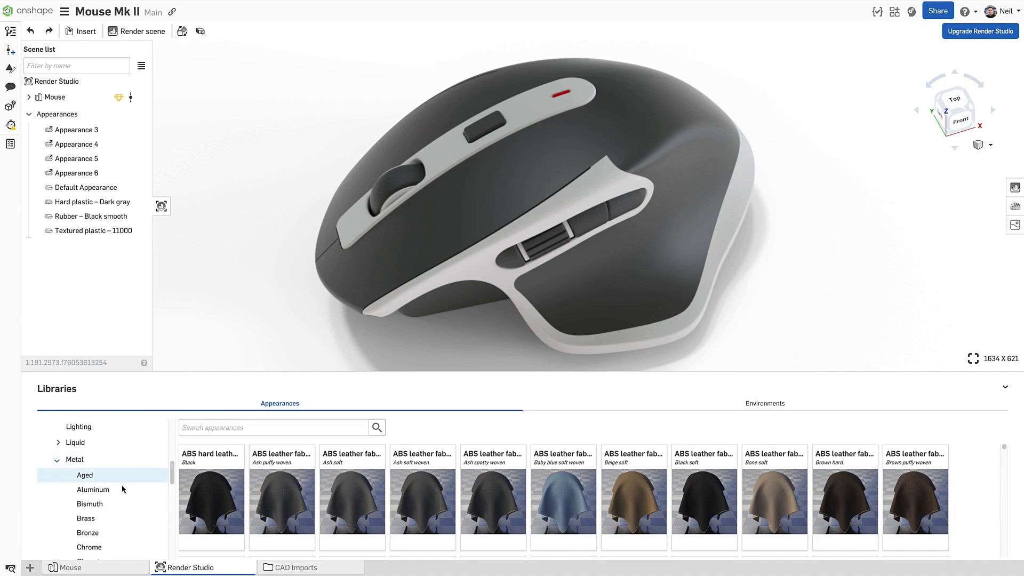
pyautogui.click(93, 489)
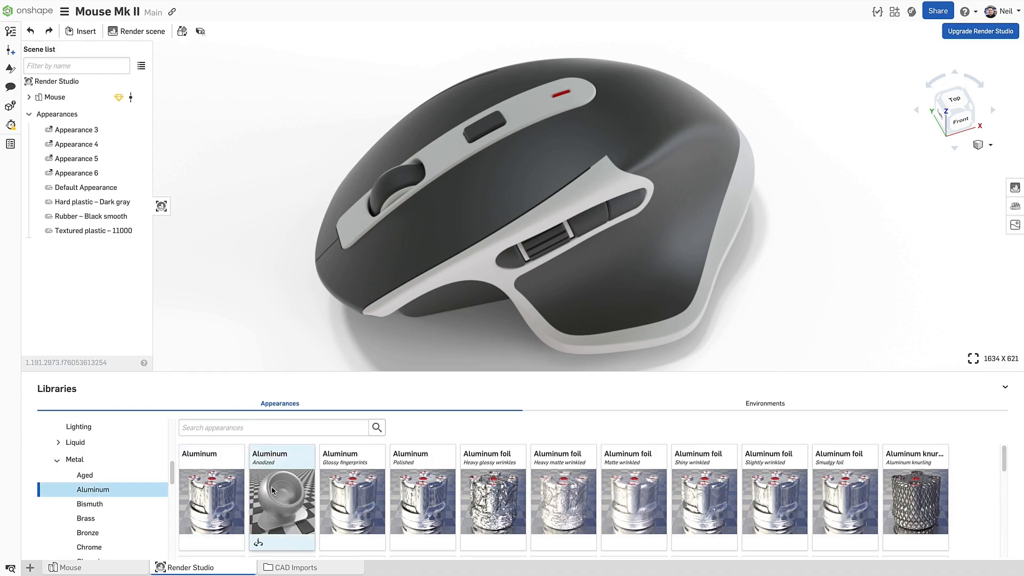
pyautogui.rightClick(282, 497)
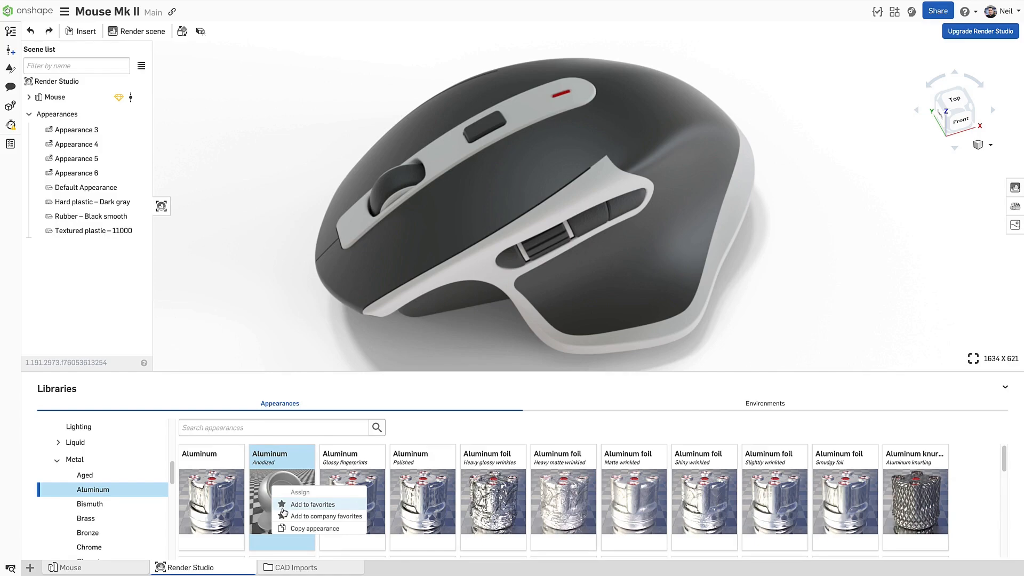
pyautogui.moveTo(282, 508)
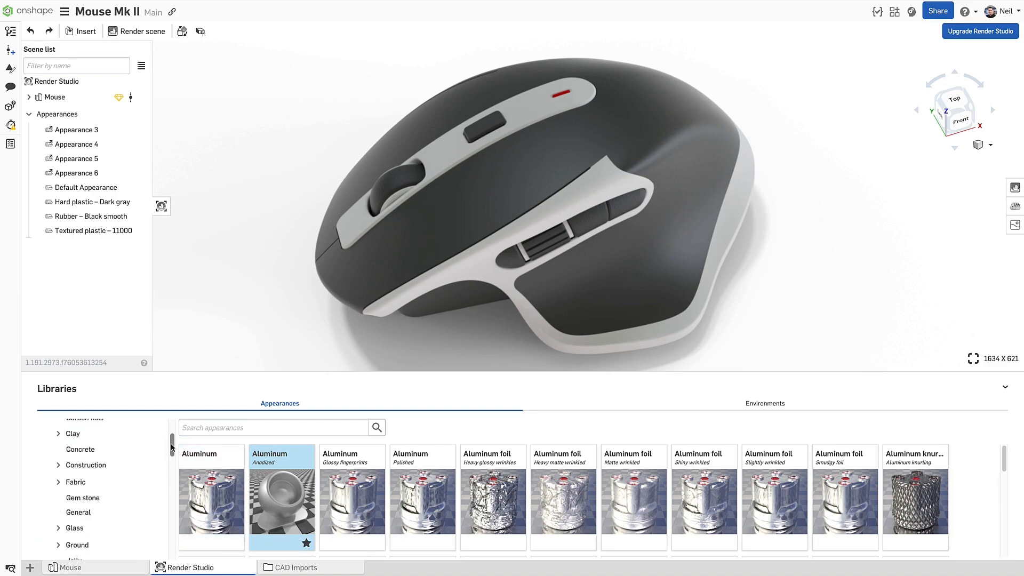
pyautogui.click(92, 440)
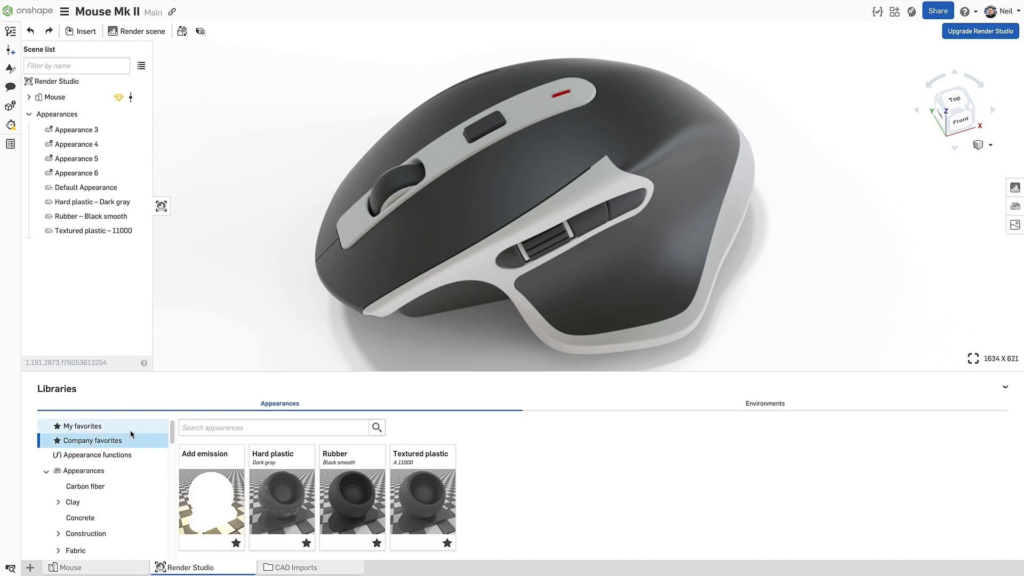
# Show My favorites and select the mouse's light grey top panel
pyautogui.click(82, 426)
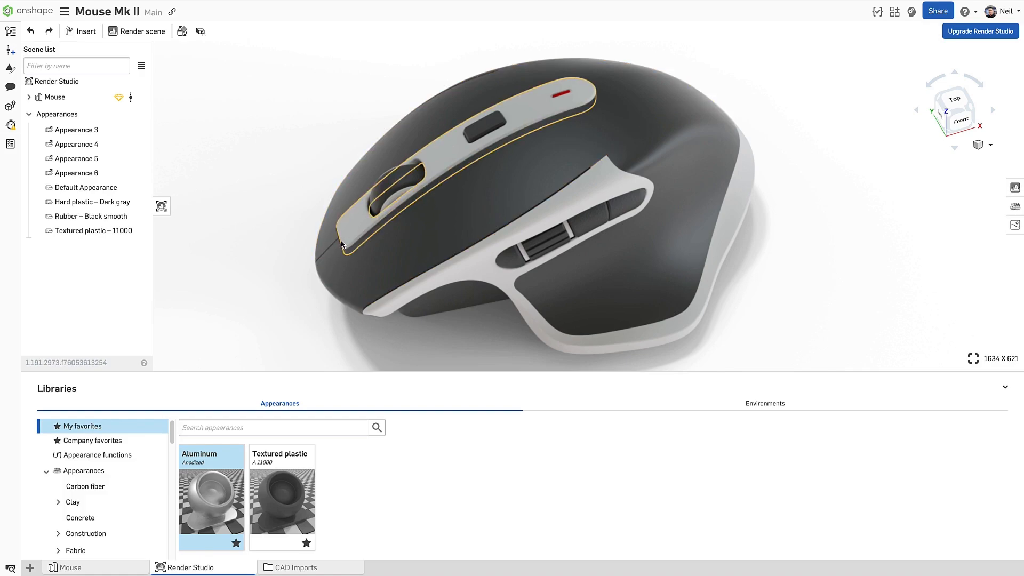
pyautogui.click(29, 97)
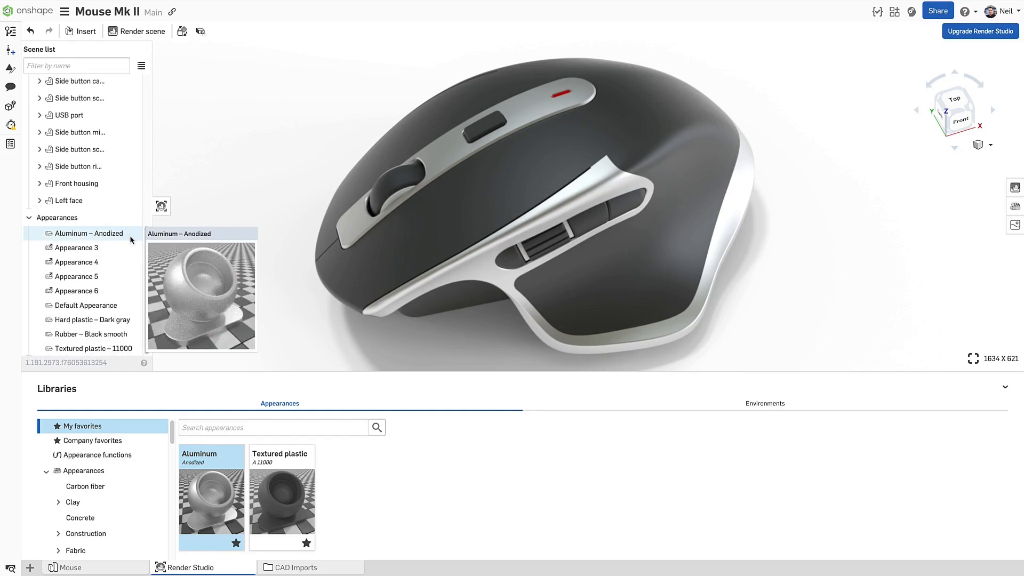
# Rename Appearance 6 to Red LED and start importing appearances from another Render Studio
pyautogui.click(77, 247)
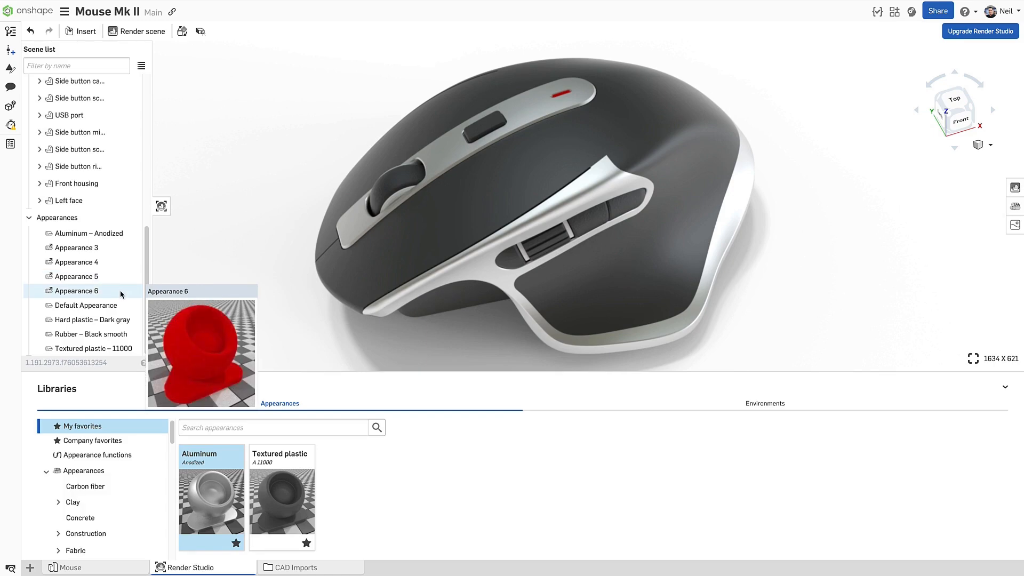
pyautogui.click(76, 290)
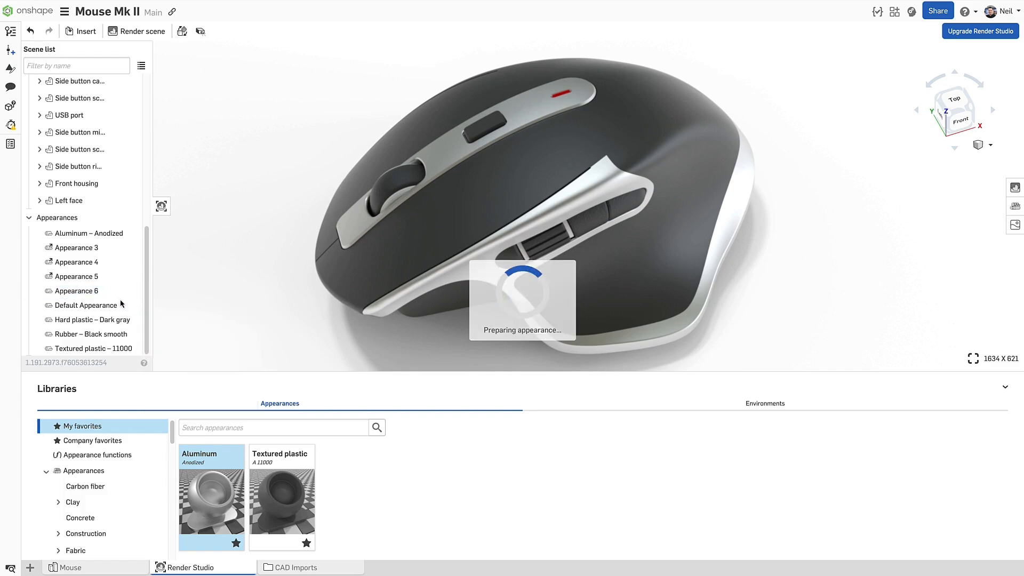
pyautogui.rightClick(77, 290)
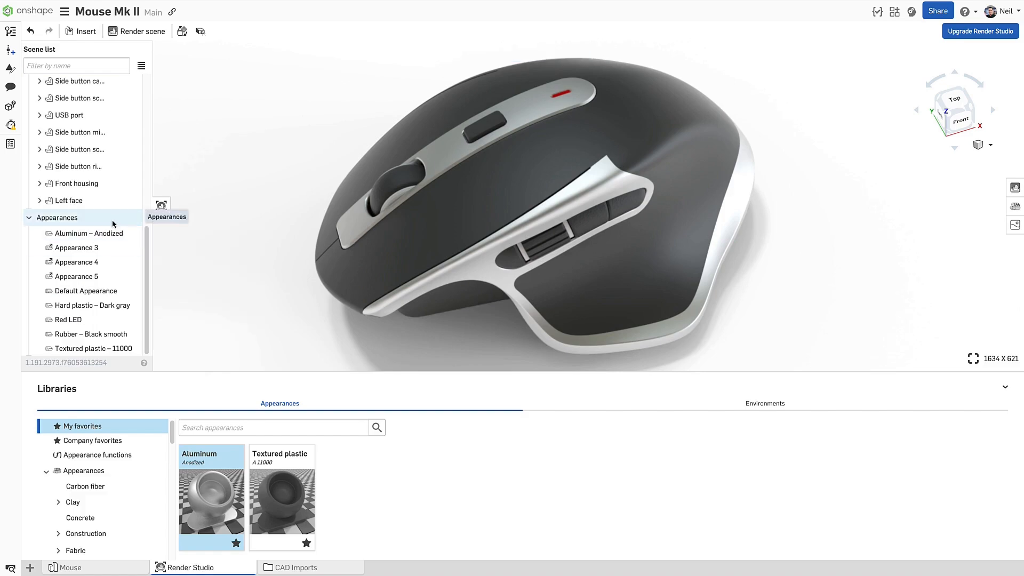
pyautogui.click(160, 206)
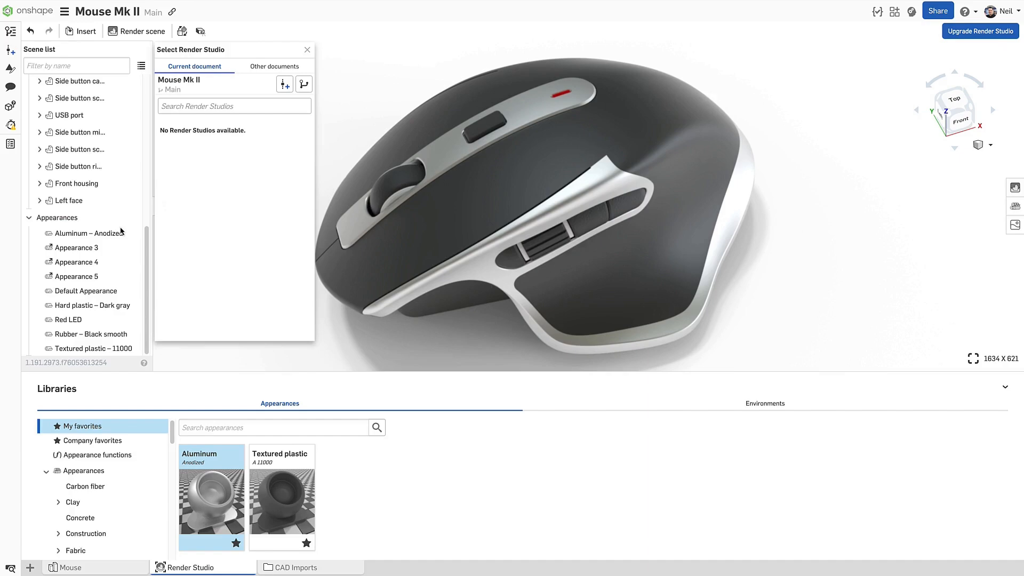
pyautogui.moveTo(222, 81)
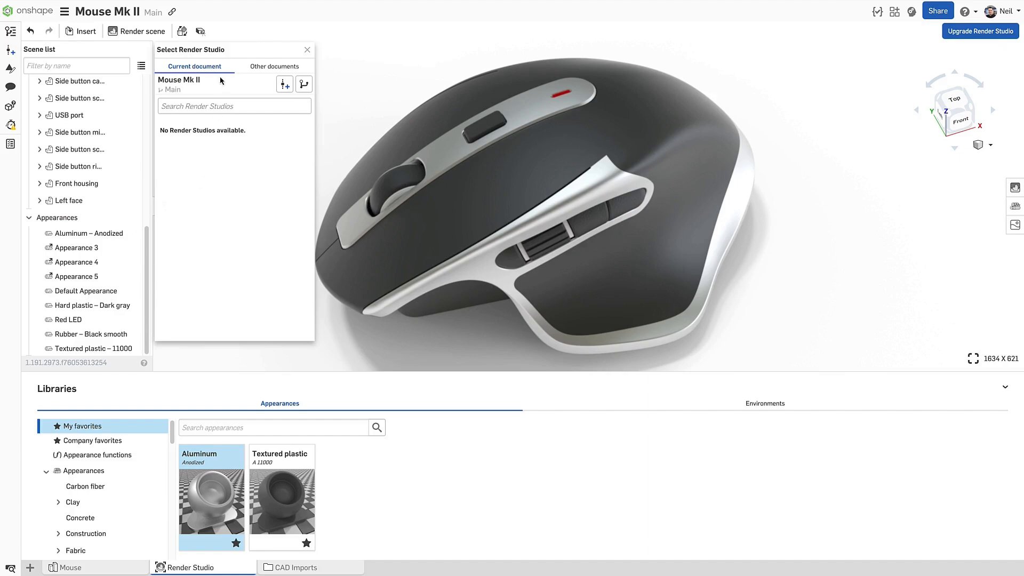
# Choose the Mouse Mk I Render Studio from recently opened other documents
pyautogui.click(273, 66)
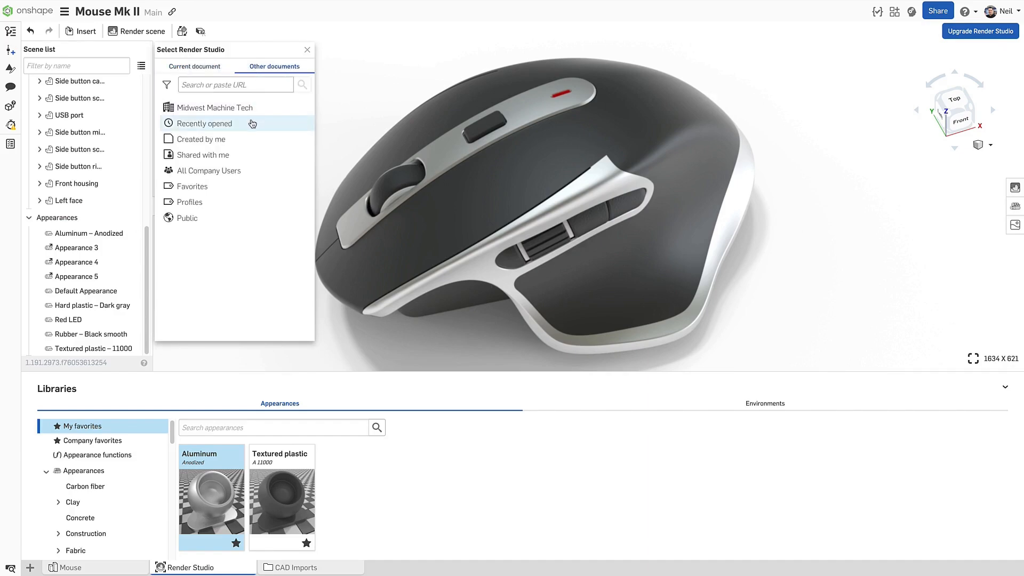
pyautogui.click(213, 108)
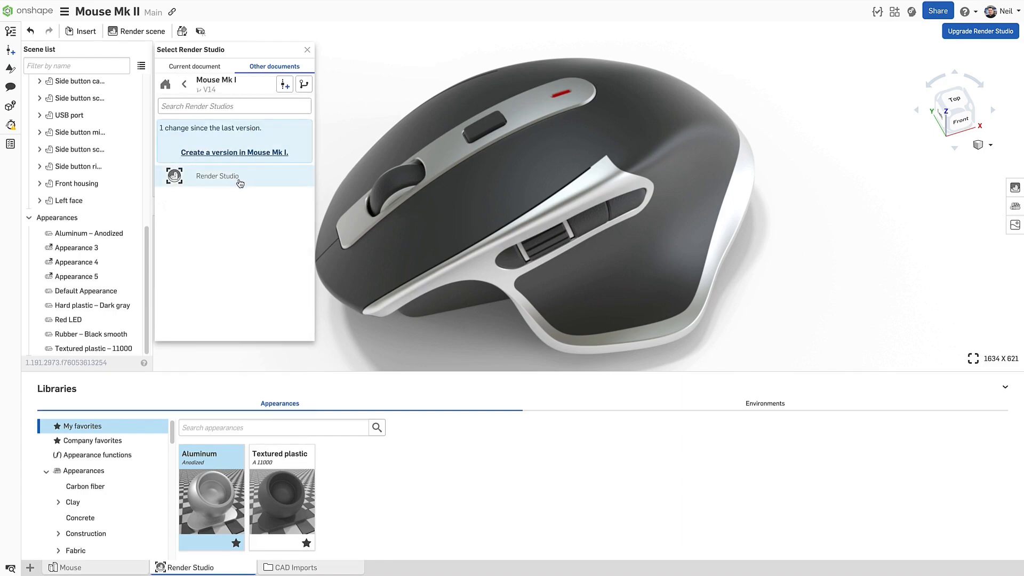
pyautogui.click(217, 175)
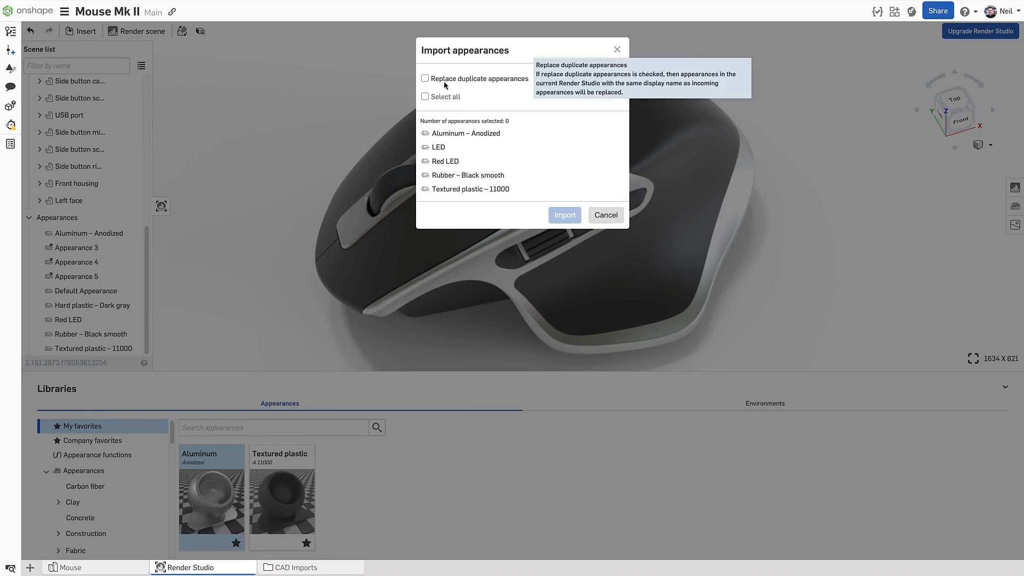
# Import Red LED and Textured plastic – 11000, replacing duplicate appearances
pyautogui.click(425, 78)
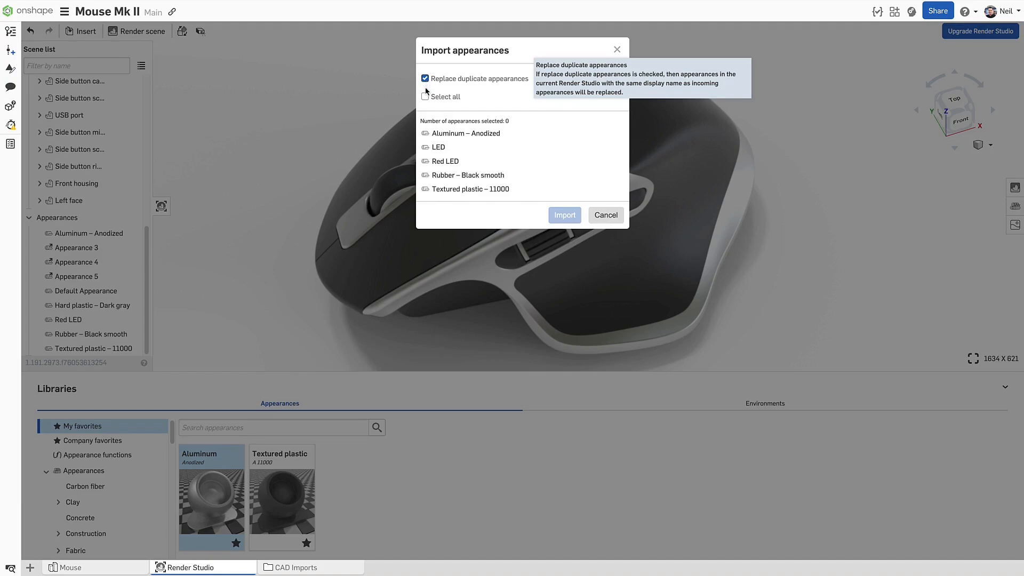
pyautogui.click(445, 161)
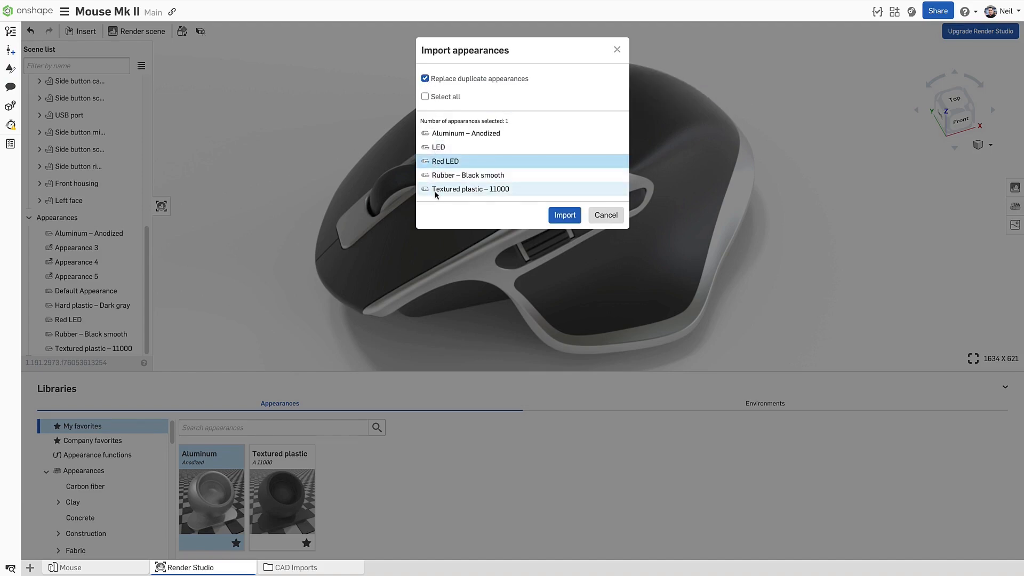
pyautogui.click(471, 189)
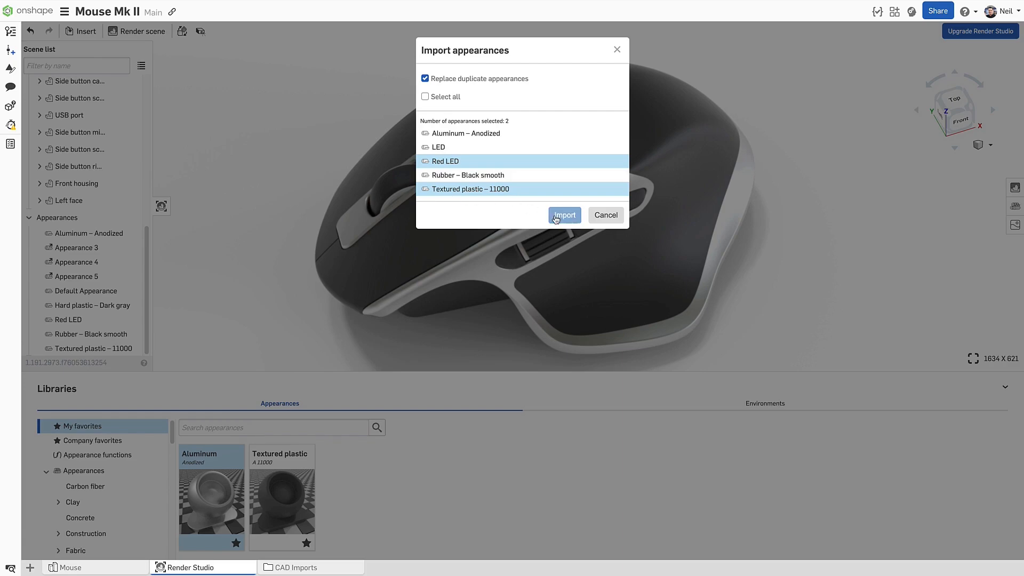
pyautogui.click(564, 215)
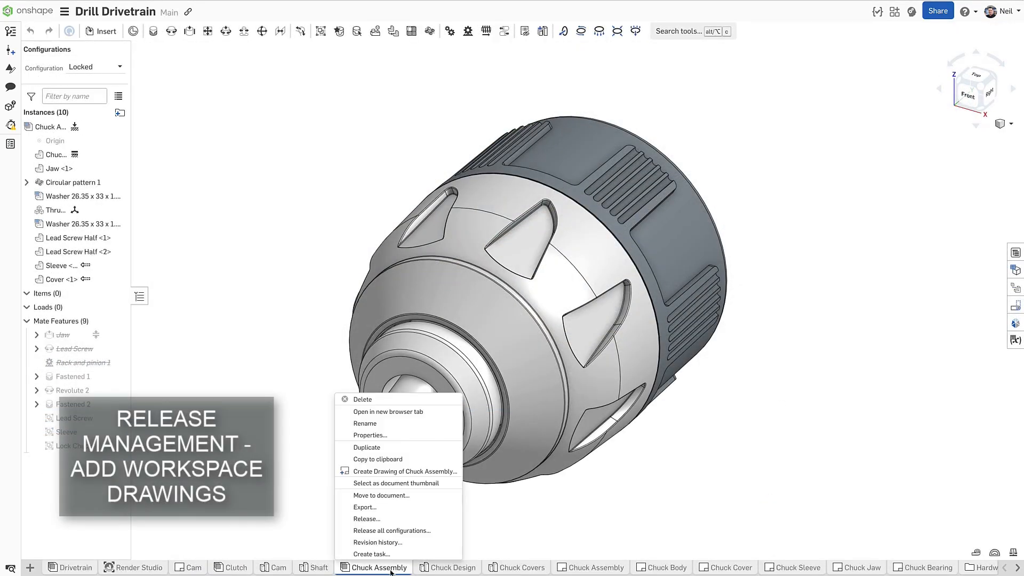
# Release the Chuck Assembly with the default release workflow
pyautogui.click(366, 518)
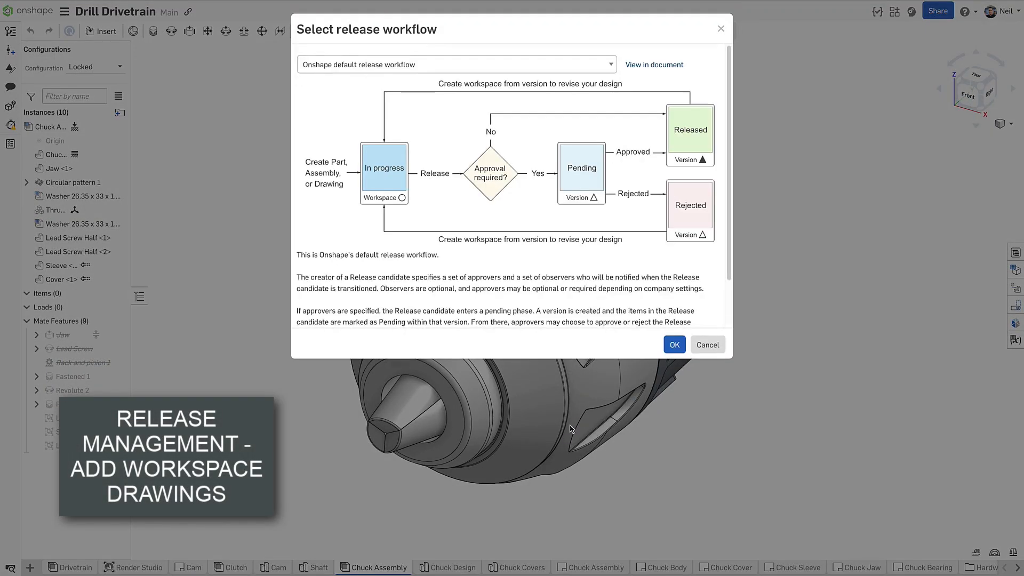
pyautogui.click(674, 344)
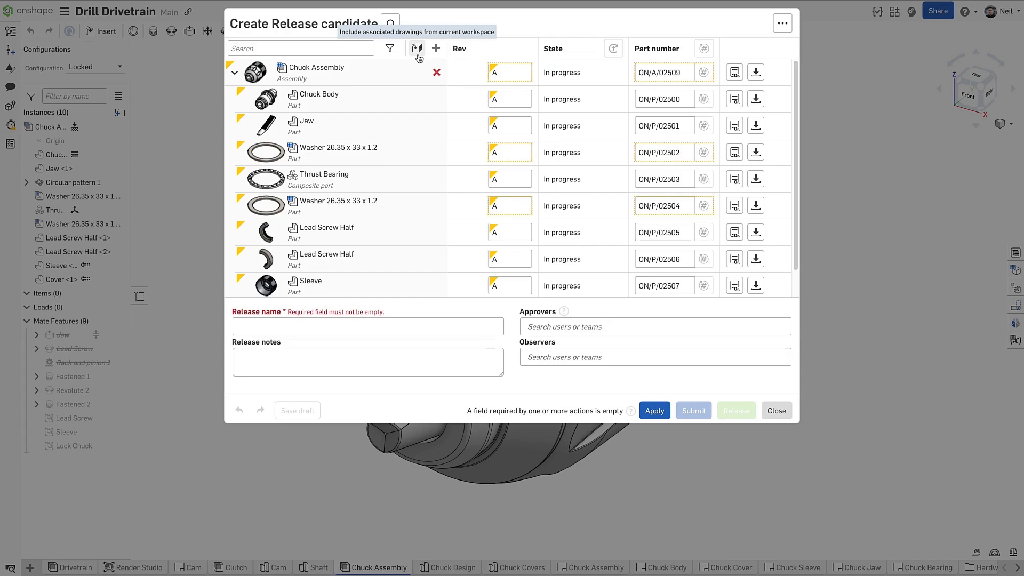
# Include associated workspace drawings in the release and scroll through them
pyautogui.click(417, 48)
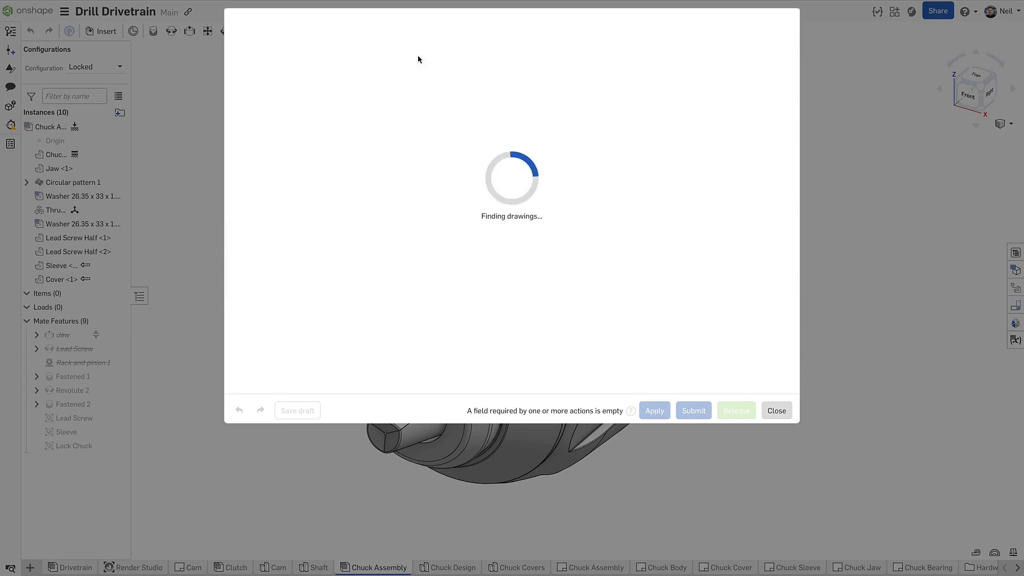
pyautogui.click(417, 49)
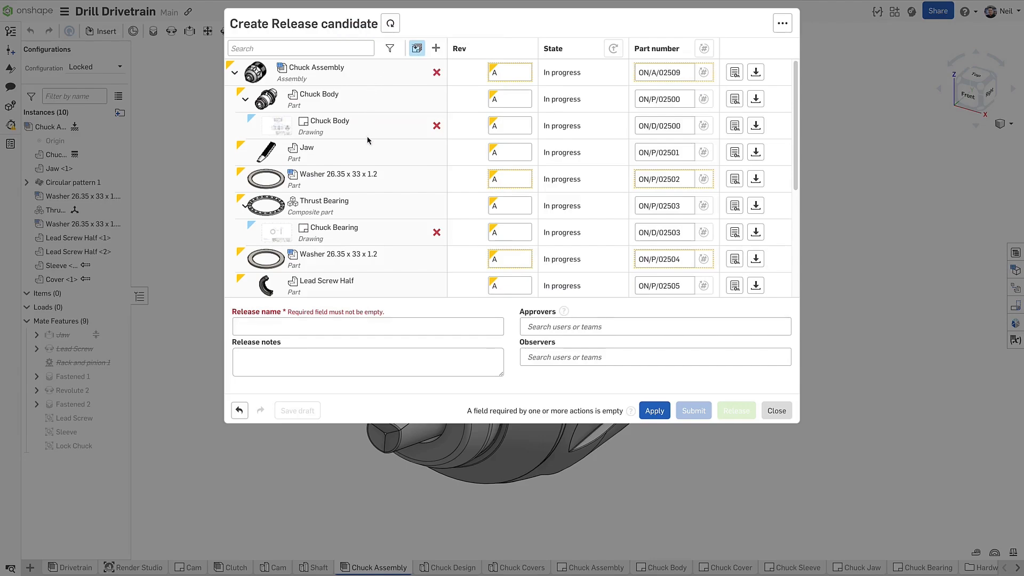
pyautogui.scroll(-3)
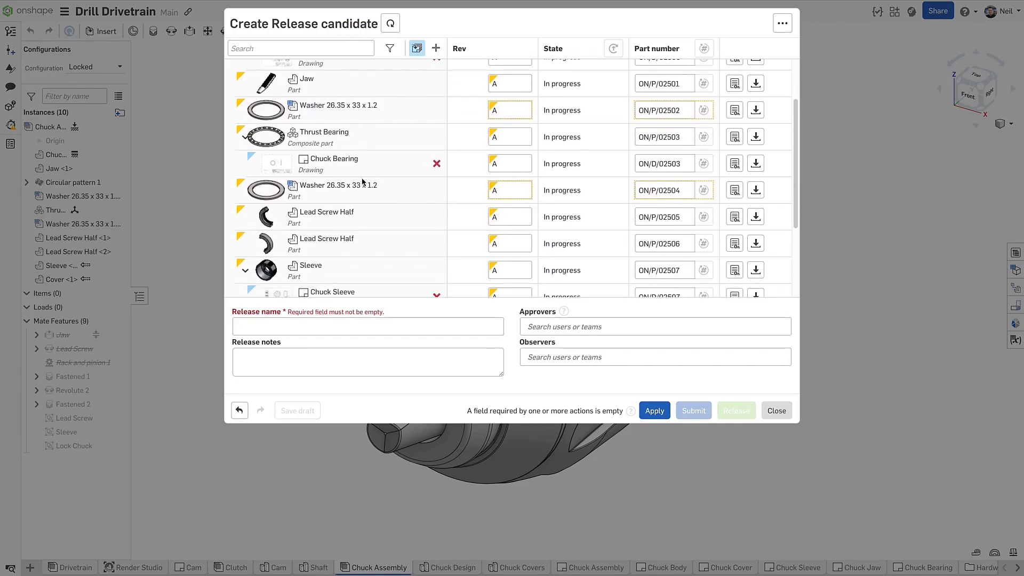
pyautogui.scroll(-3)
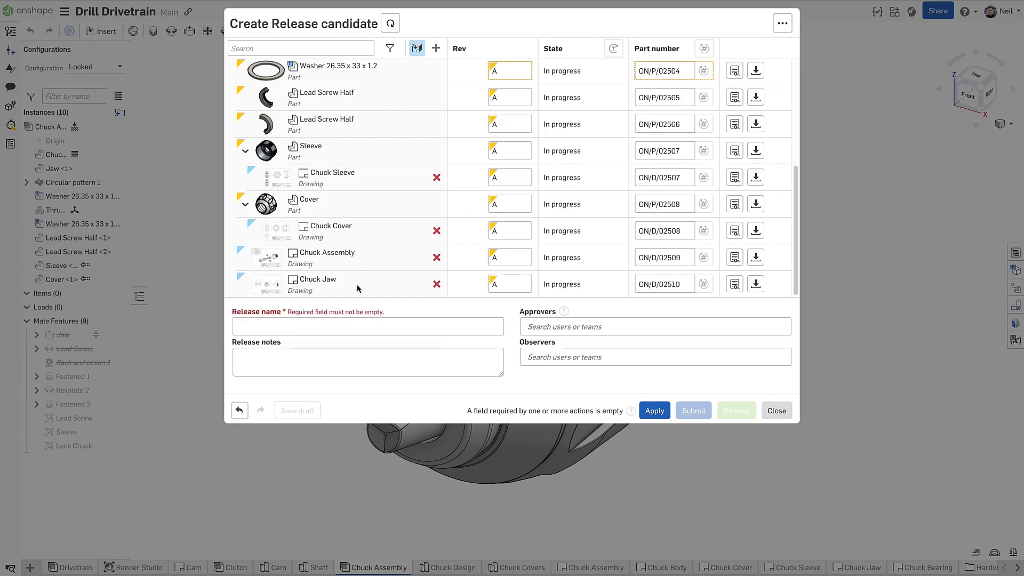
pyautogui.moveTo(415, 285)
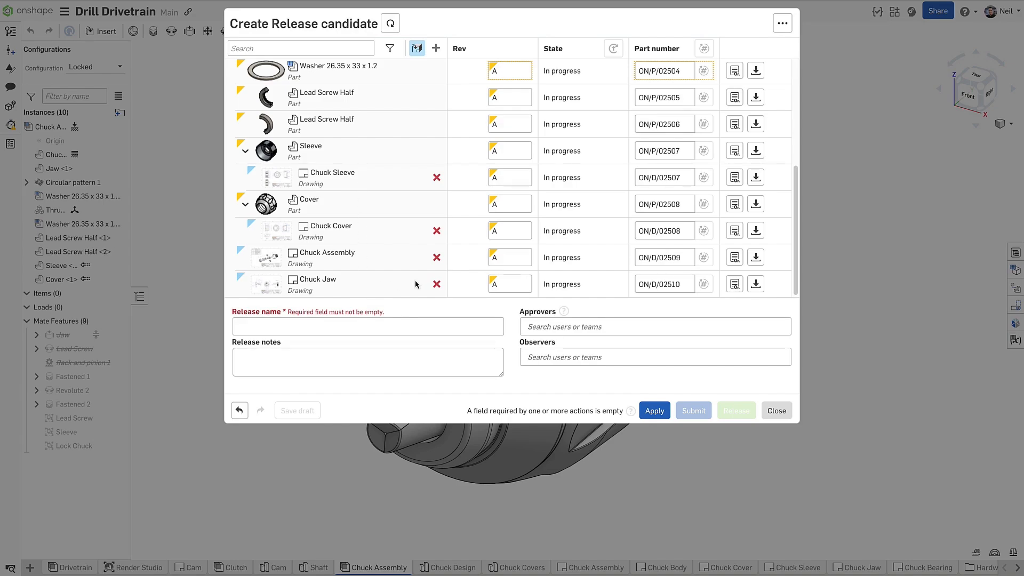